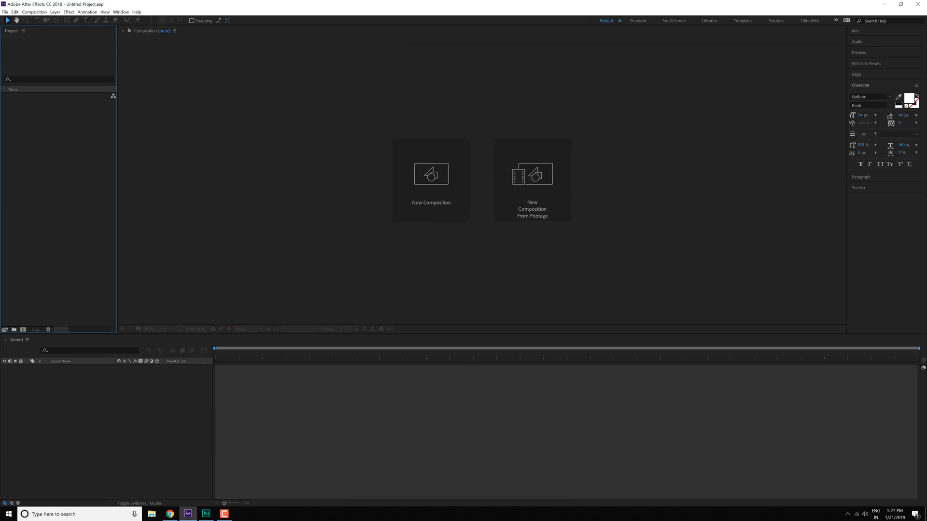
{"action": "mouse_move", "coordinate": [608, 27]}
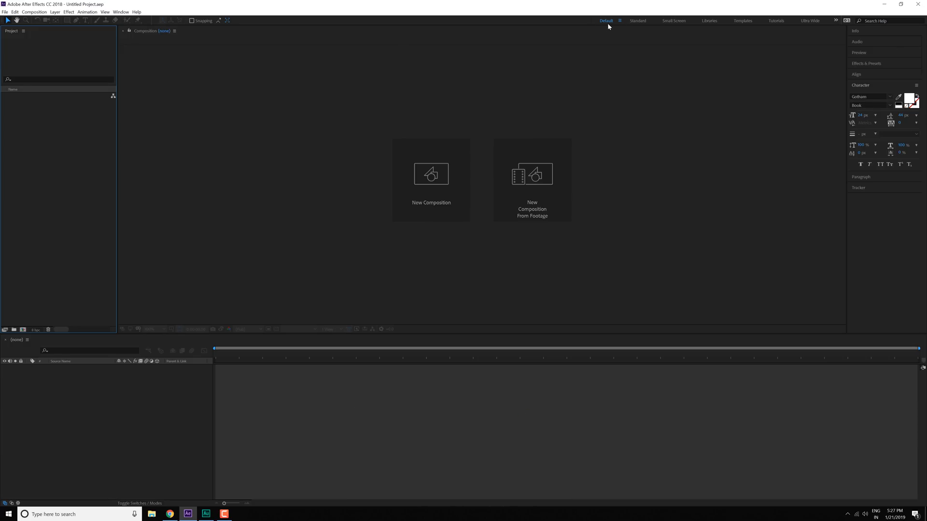
{"action": "mouse_move", "coordinate": [648, 27]}
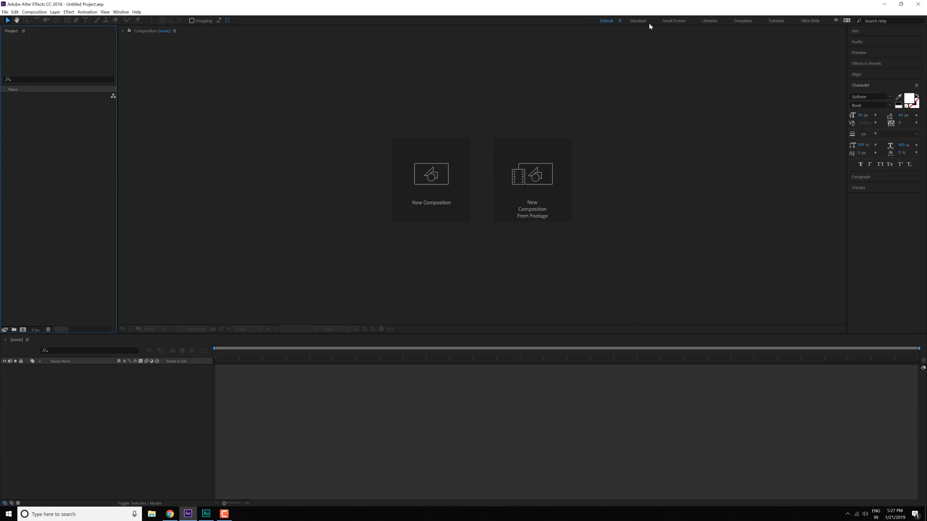
{"action": "mouse_move", "coordinate": [705, 25]}
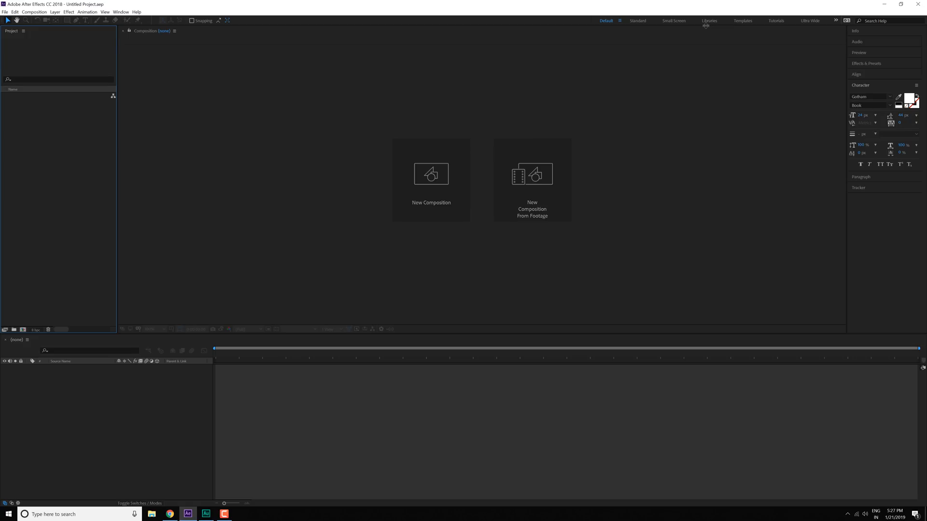
{"action": "mouse_move", "coordinate": [746, 27]}
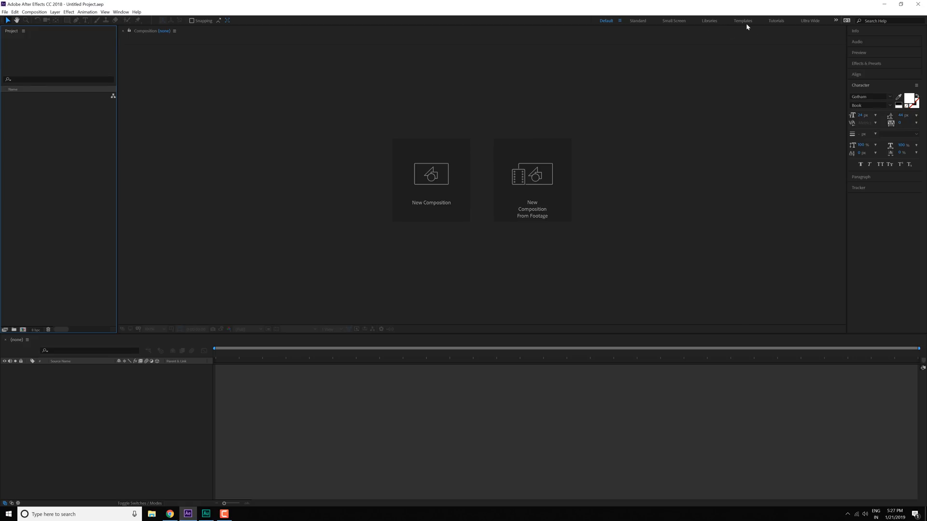
{"action": "mouse_move", "coordinate": [809, 26]}
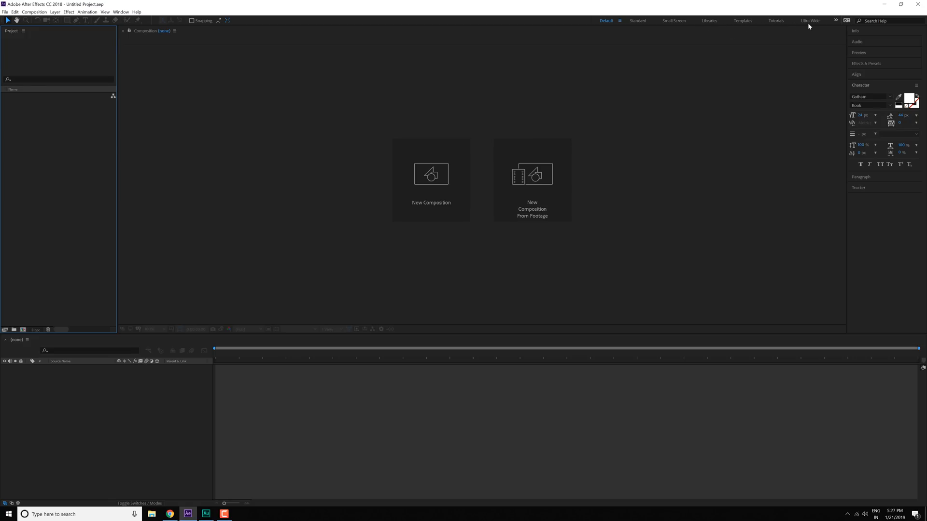
{"action": "mouse_move", "coordinate": [749, 22]}
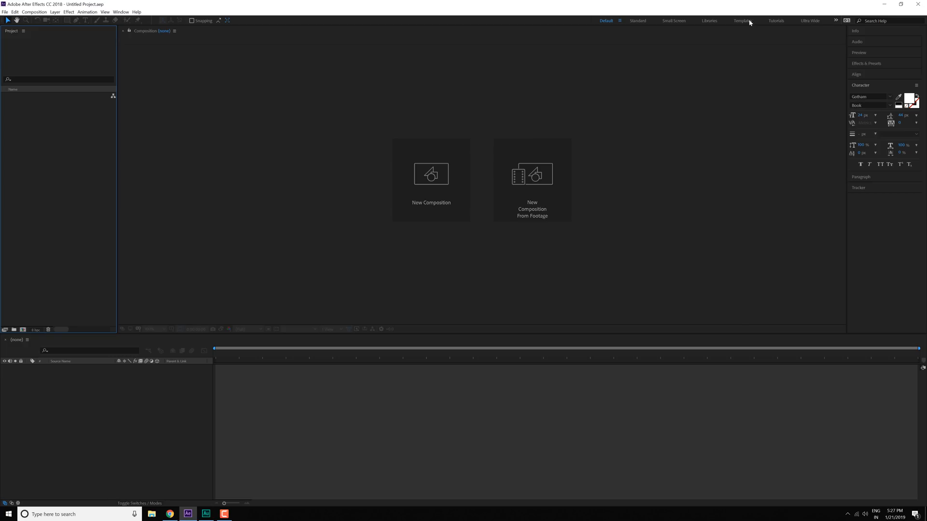
- Load the saved Templates workspace from the workspace bar
{"action": "left_click", "coordinate": [742, 20]}
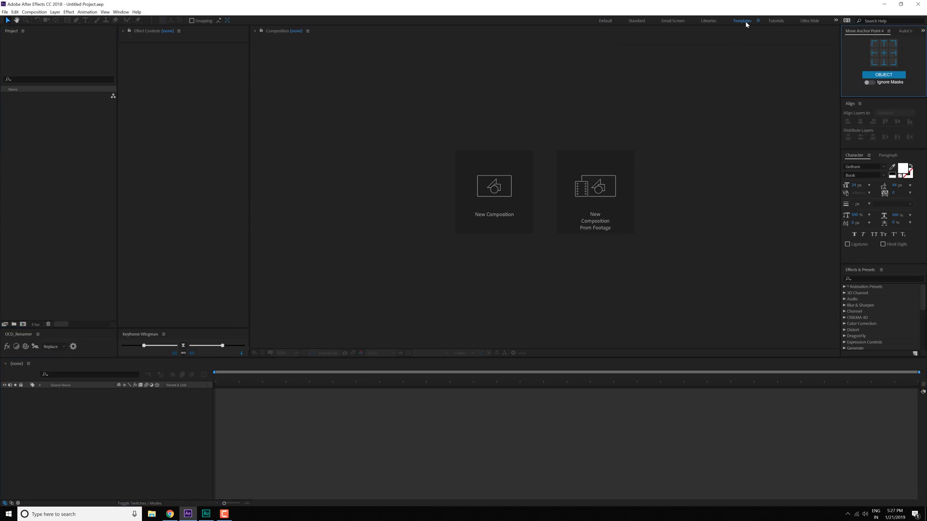
{"action": "mouse_move", "coordinate": [396, 81]}
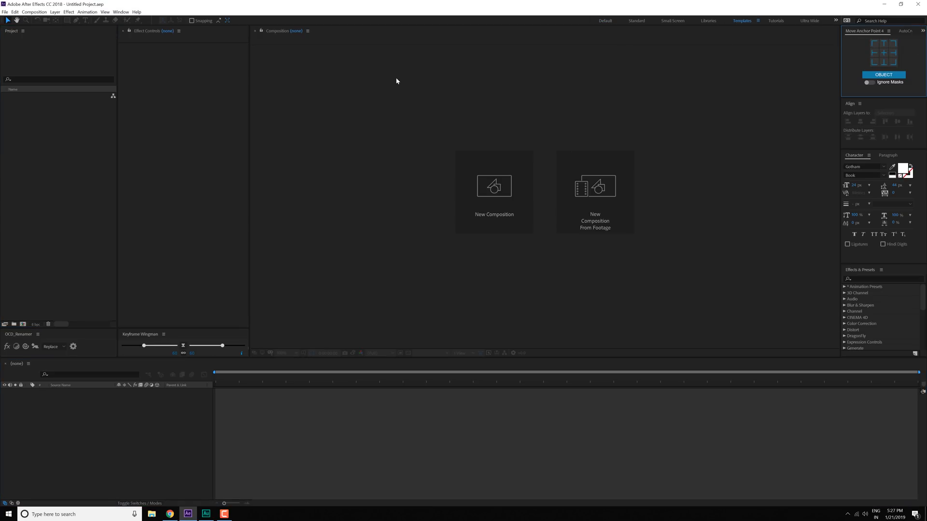
{"action": "mouse_move", "coordinate": [94, 42]}
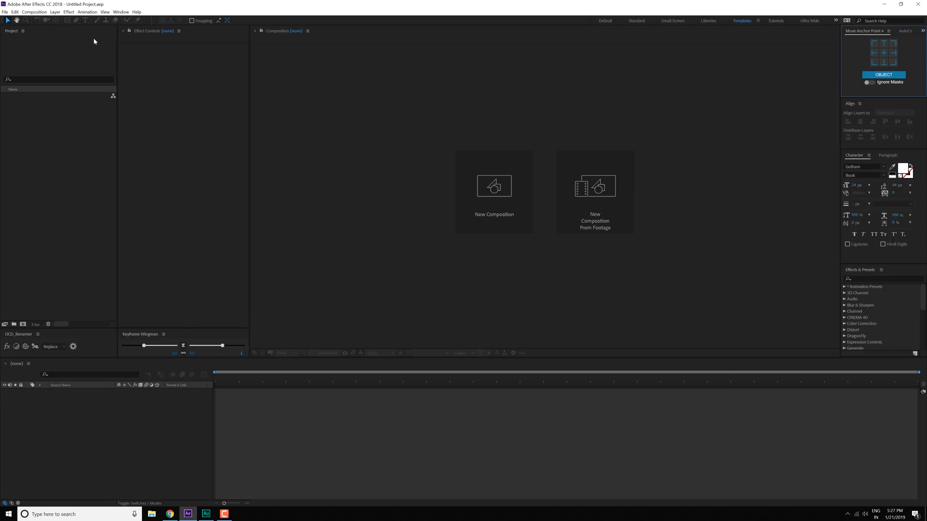
{"action": "mouse_move", "coordinate": [165, 45]}
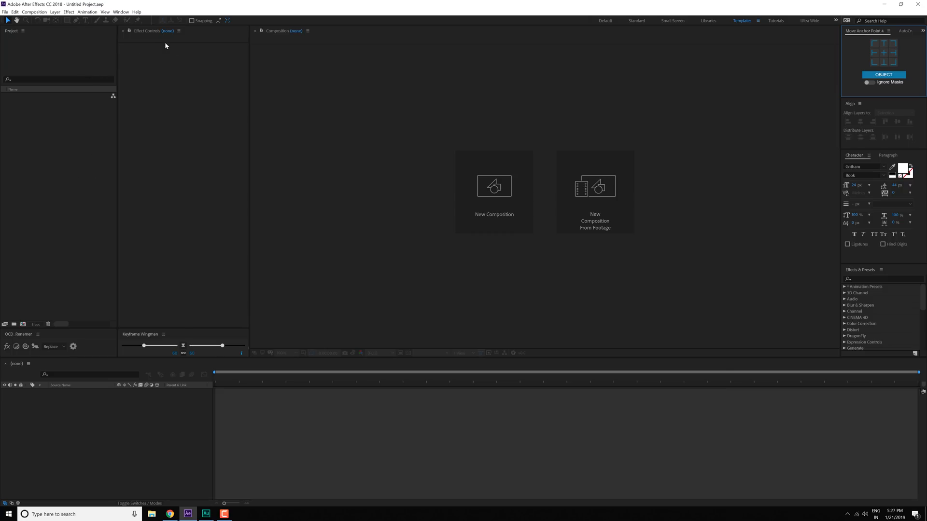
{"action": "mouse_move", "coordinate": [85, 114]}
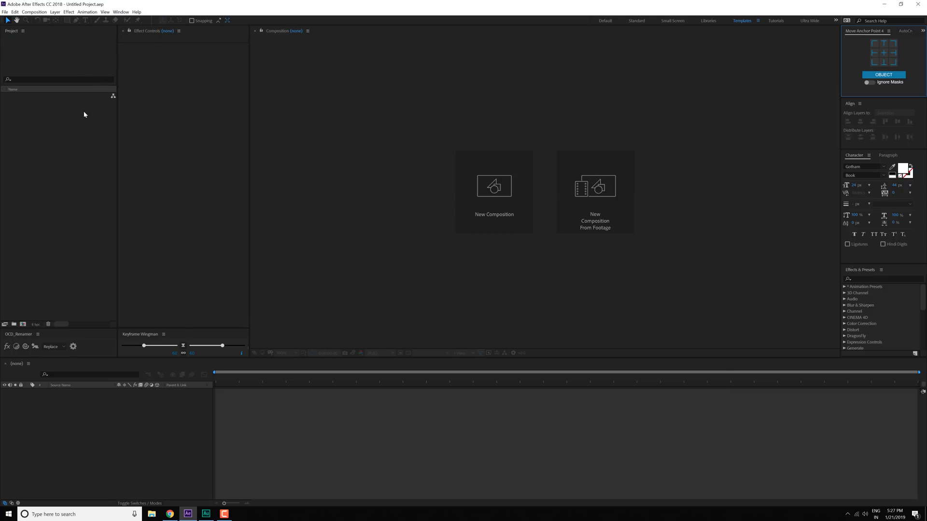
{"action": "mouse_move", "coordinate": [165, 340]}
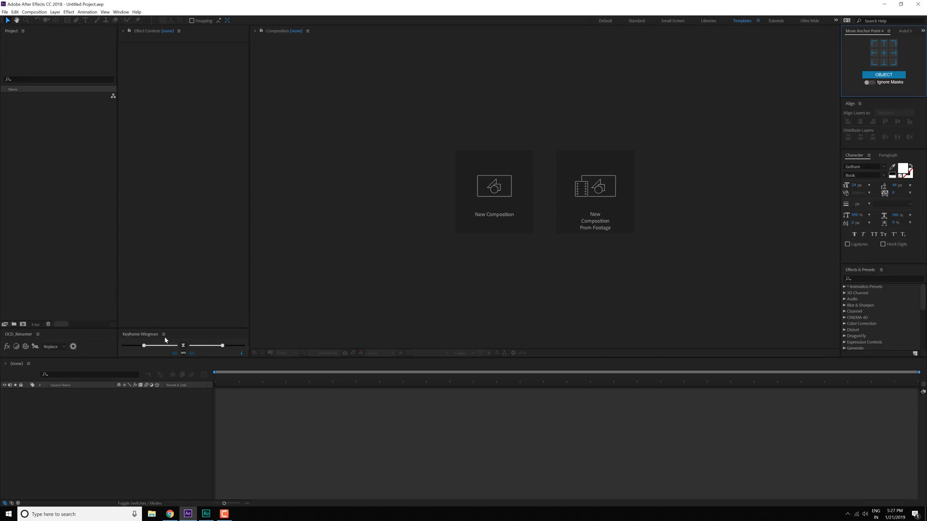
{"action": "mouse_move", "coordinate": [150, 336]}
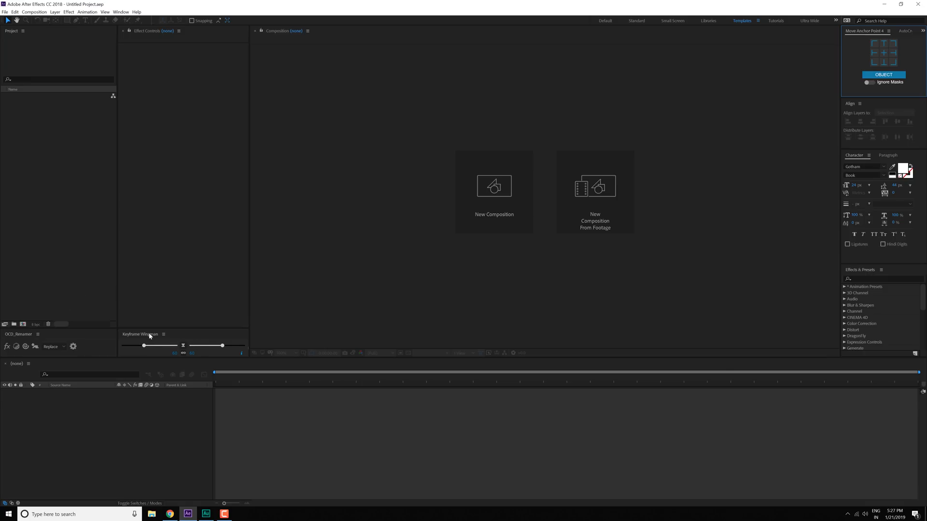
{"action": "mouse_move", "coordinate": [136, 339]}
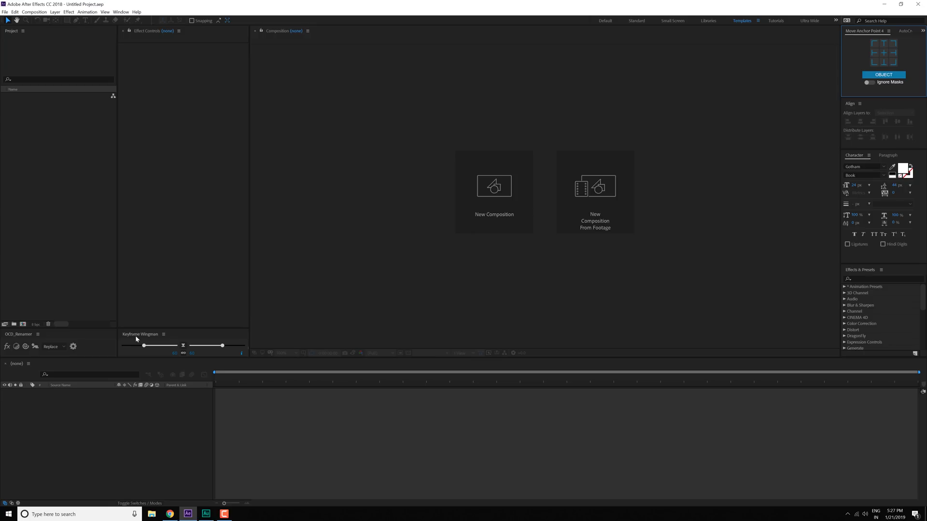
{"action": "mouse_move", "coordinate": [287, 402]}
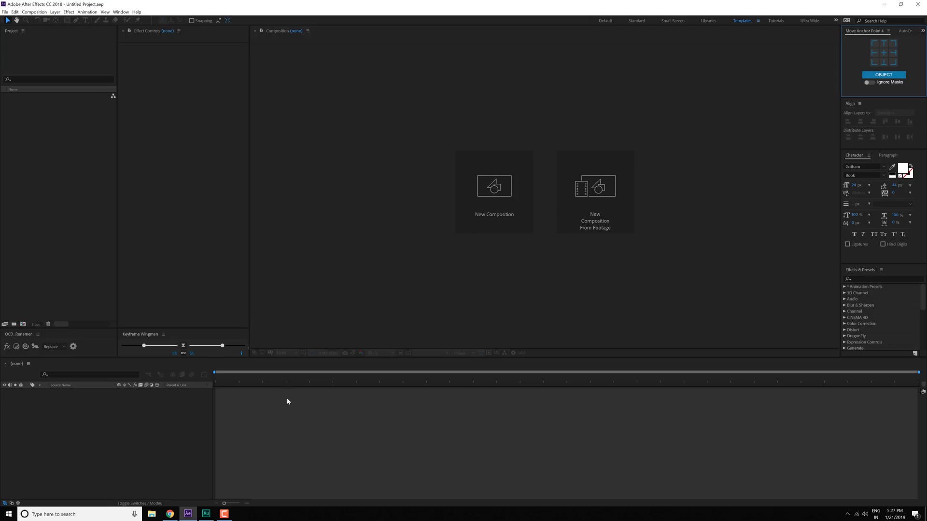
{"action": "mouse_move", "coordinate": [4, 353]}
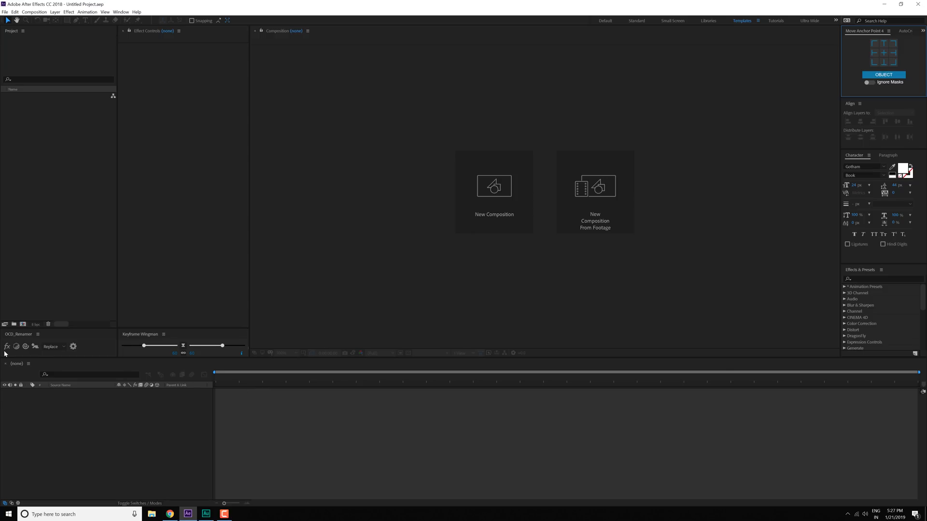
{"action": "mouse_move", "coordinate": [16, 347]}
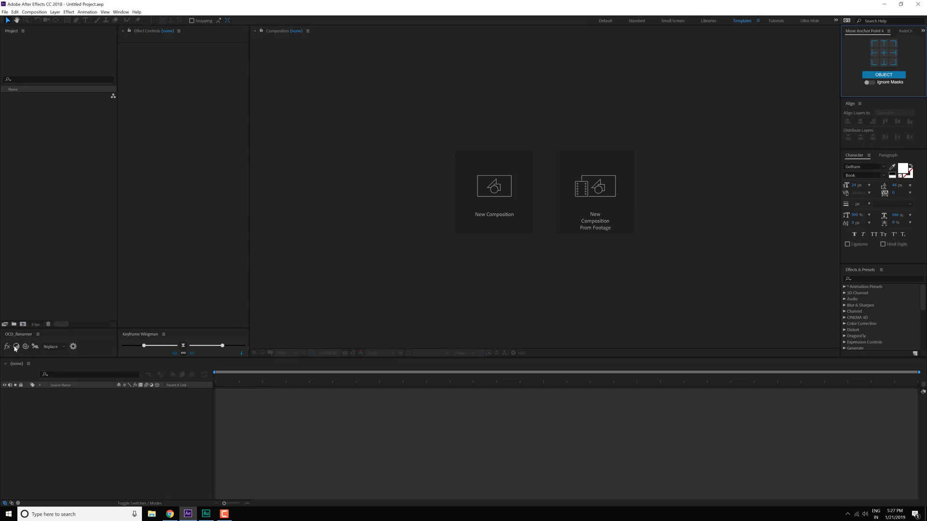
{"action": "mouse_move", "coordinate": [31, 340]}
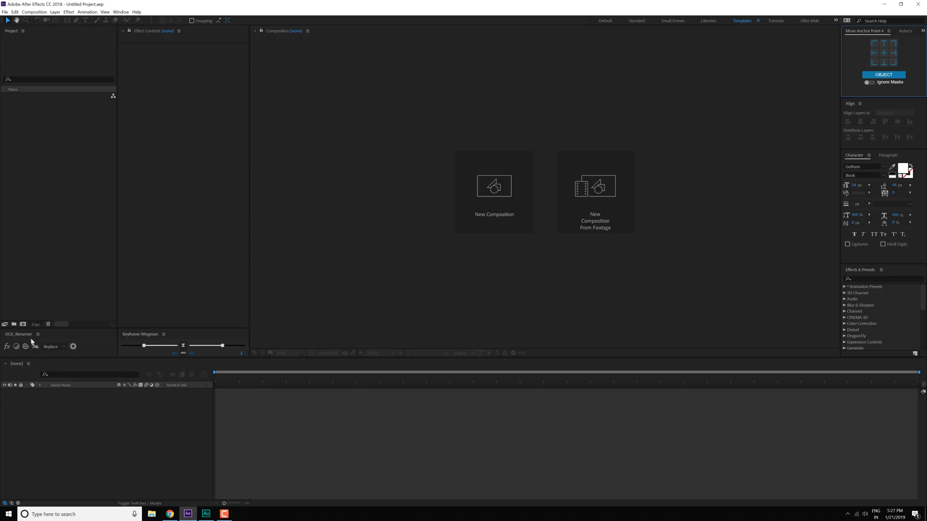
{"action": "mouse_move", "coordinate": [30, 339]}
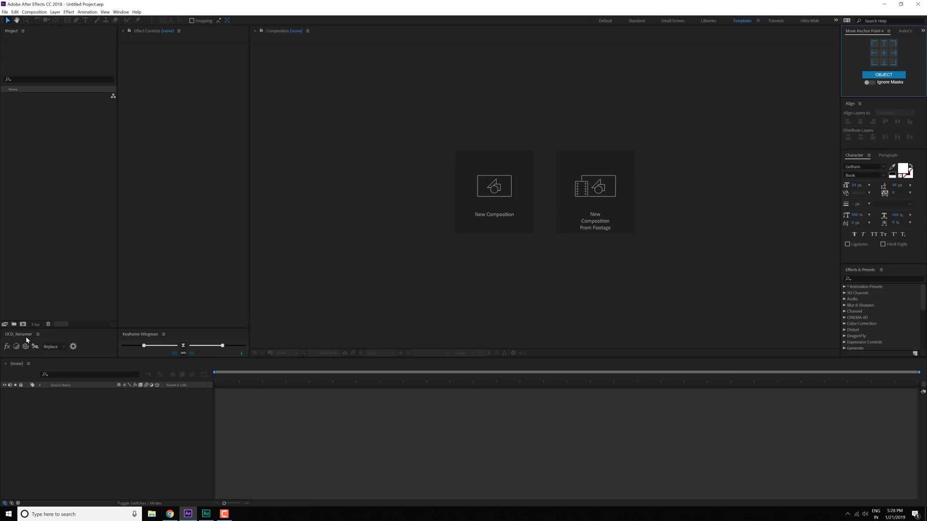
{"action": "mouse_move", "coordinate": [854, 34]}
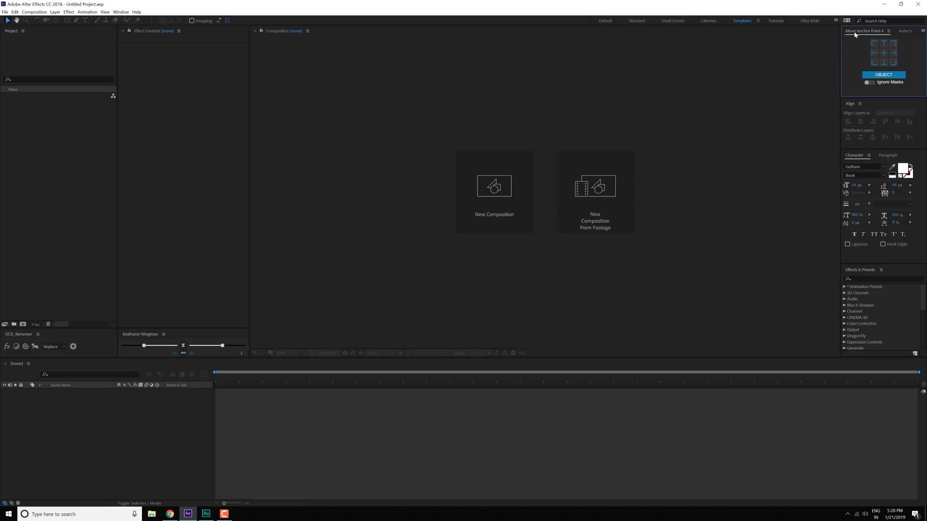
- Tour the Templates workspace panels, expanding then collapsing the Animation Presets folder
{"action": "left_click", "coordinate": [903, 30]}
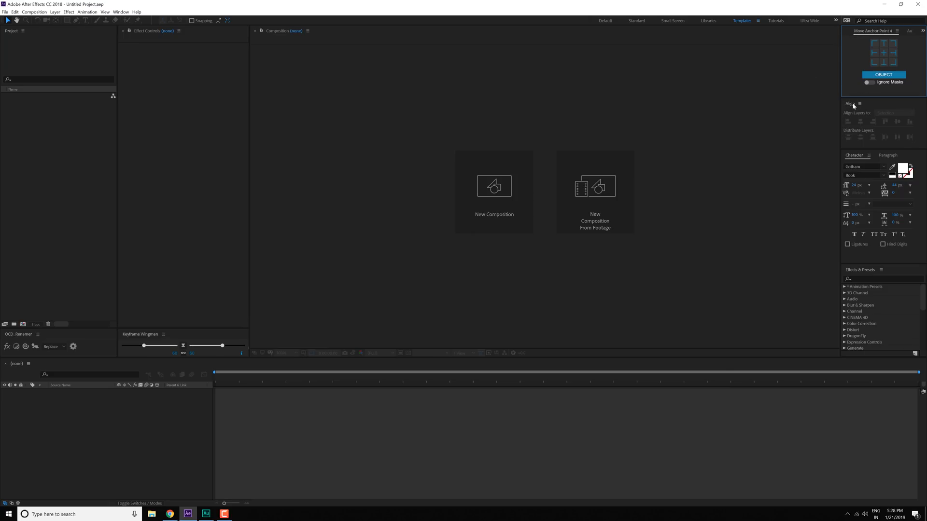
{"action": "mouse_move", "coordinate": [878, 152]}
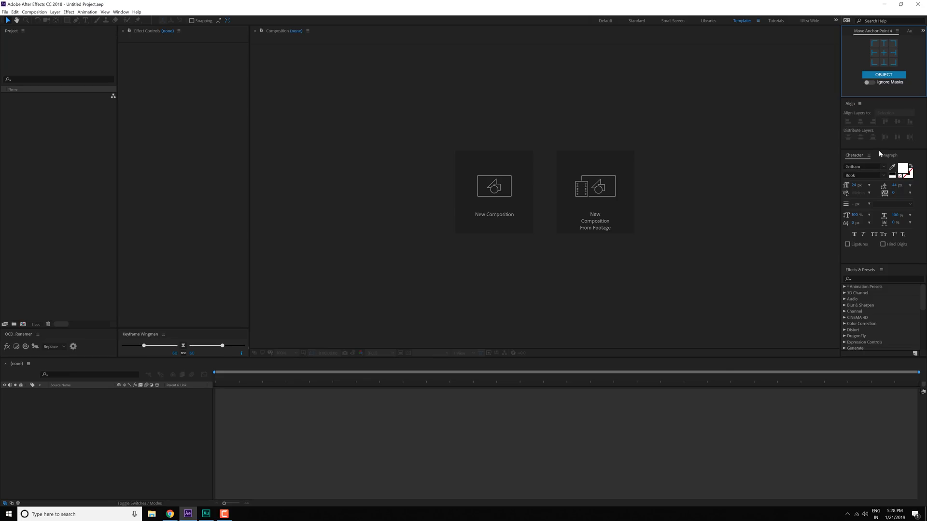
{"action": "mouse_move", "coordinate": [885, 158]}
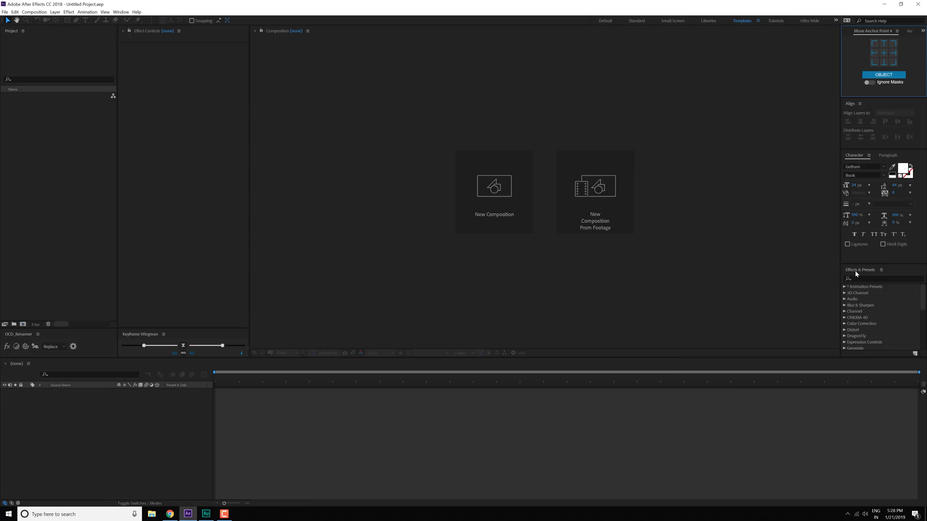
{"action": "mouse_move", "coordinate": [627, 273]}
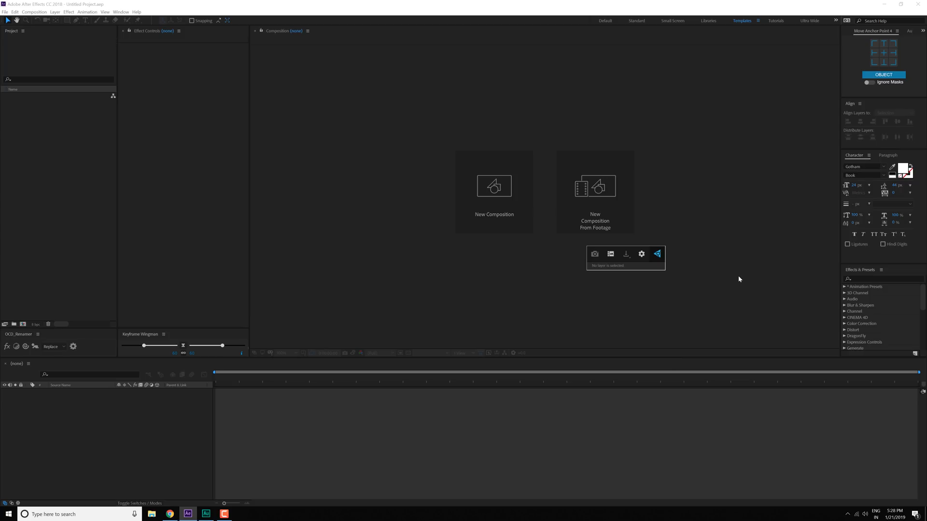
{"action": "mouse_move", "coordinate": [770, 276]}
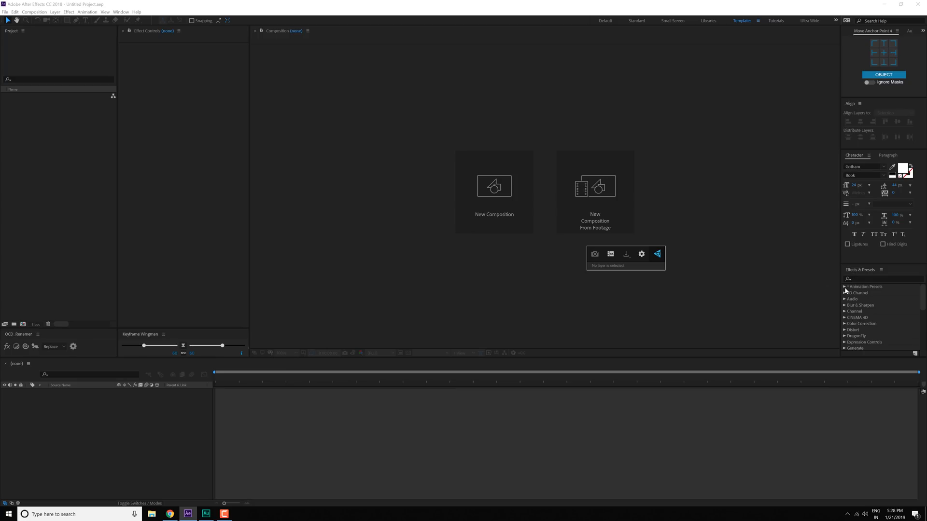
{"action": "left_click", "coordinate": [845, 287]}
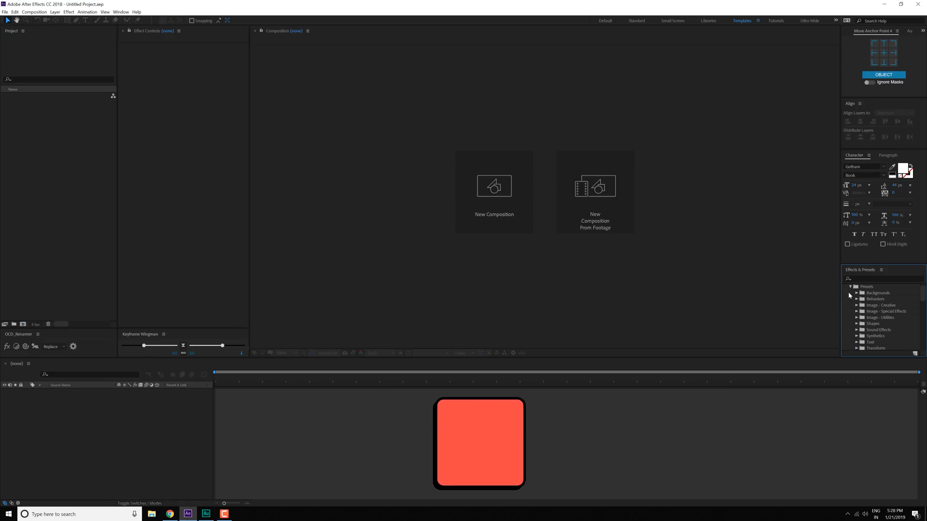
{"action": "left_click", "coordinate": [846, 287]}
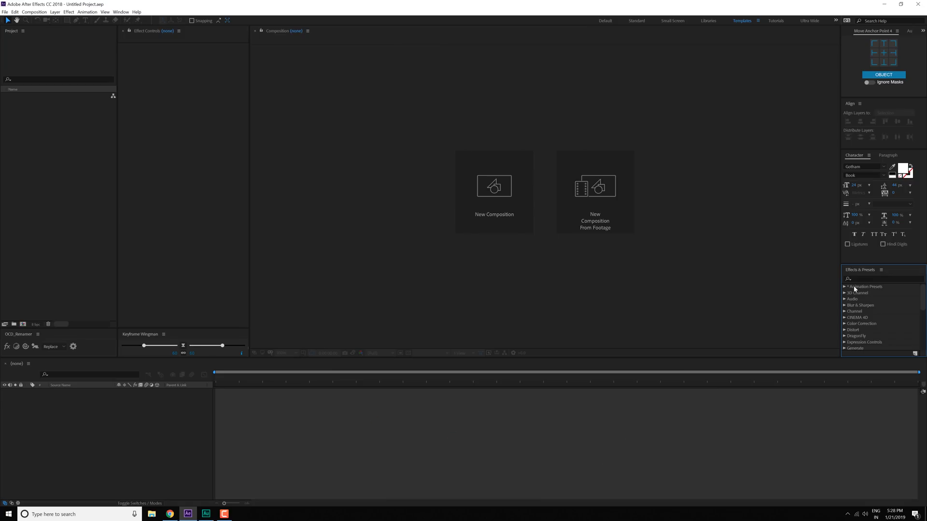
{"action": "mouse_move", "coordinate": [168, 217]}
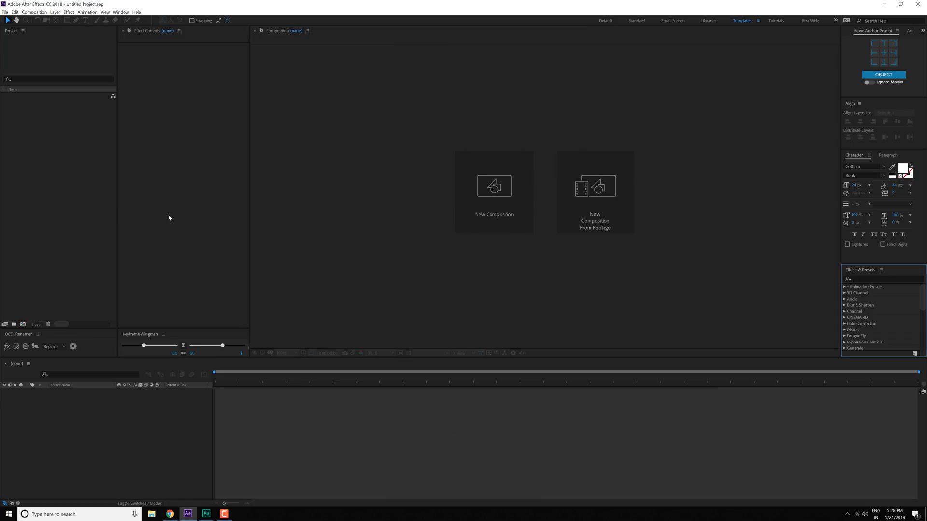
{"action": "mouse_move", "coordinate": [454, 133]}
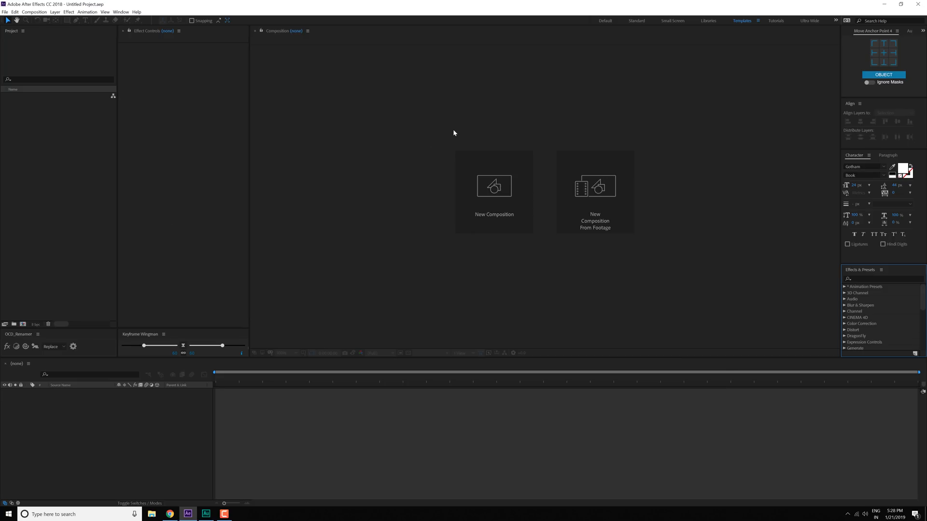
{"action": "mouse_move", "coordinate": [749, 23]}
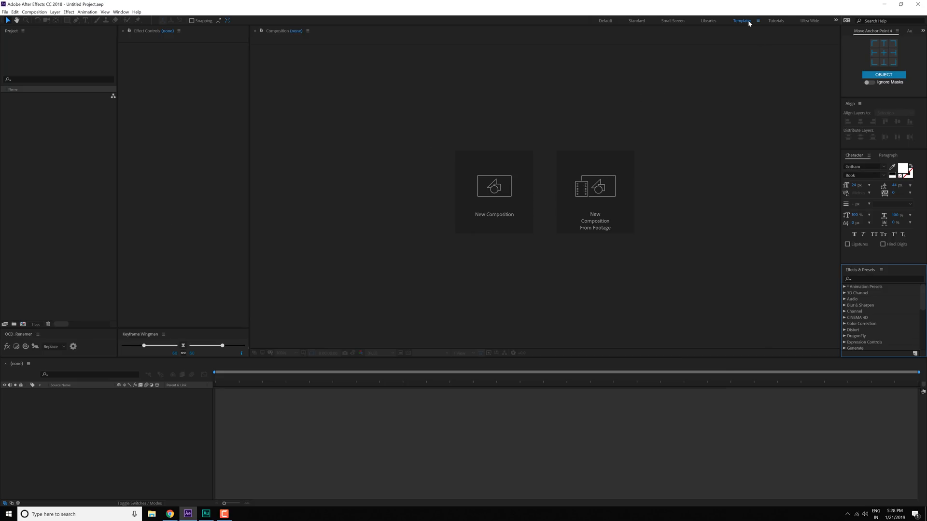
- Load the saved Tutorials workspace layout
{"action": "left_click", "coordinate": [775, 21]}
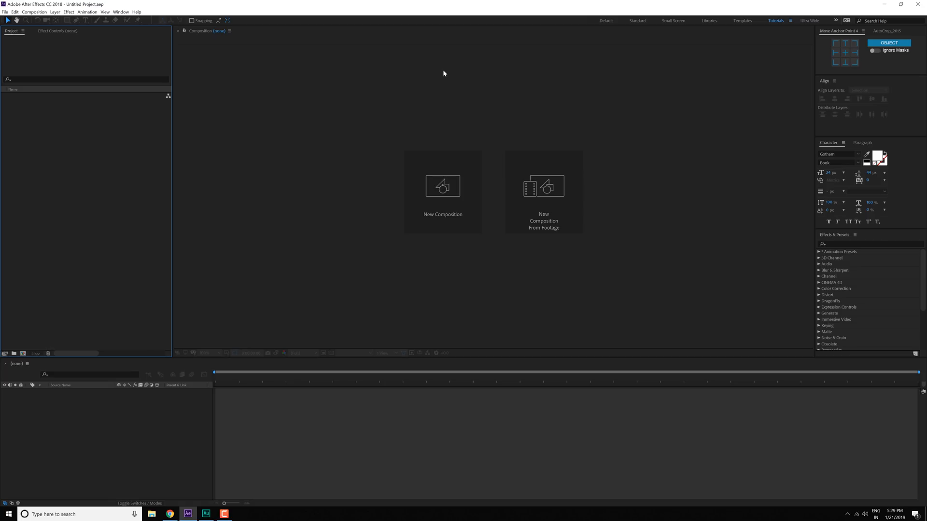
{"action": "mouse_move", "coordinate": [165, 113]}
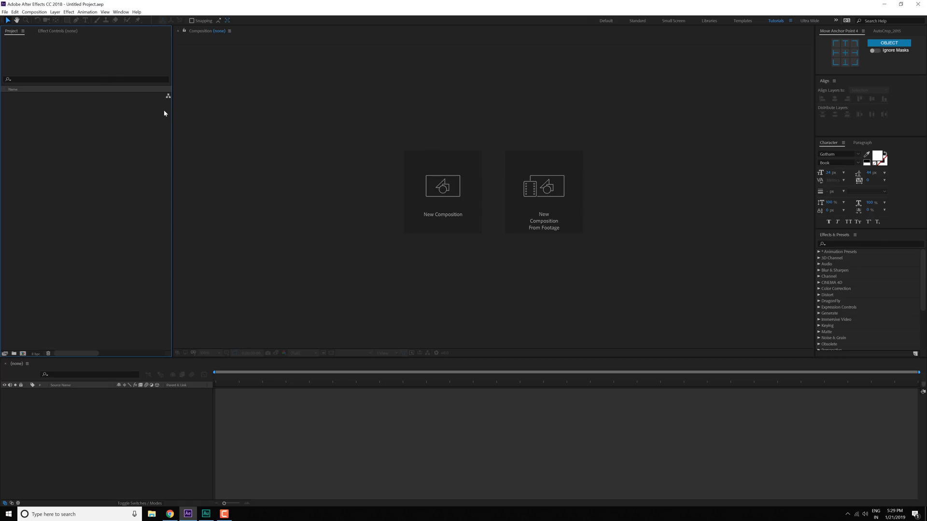
{"action": "mouse_move", "coordinate": [837, 36]}
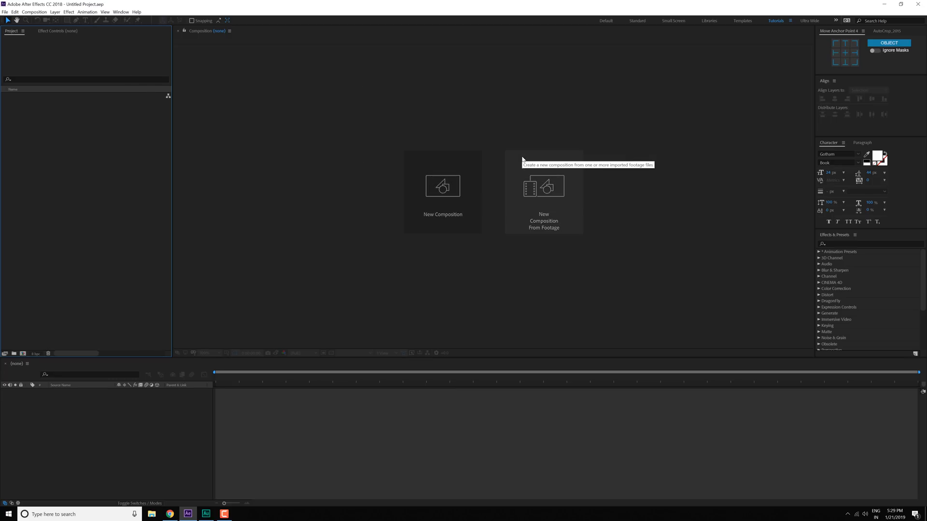
{"action": "mouse_move", "coordinate": [677, 104]}
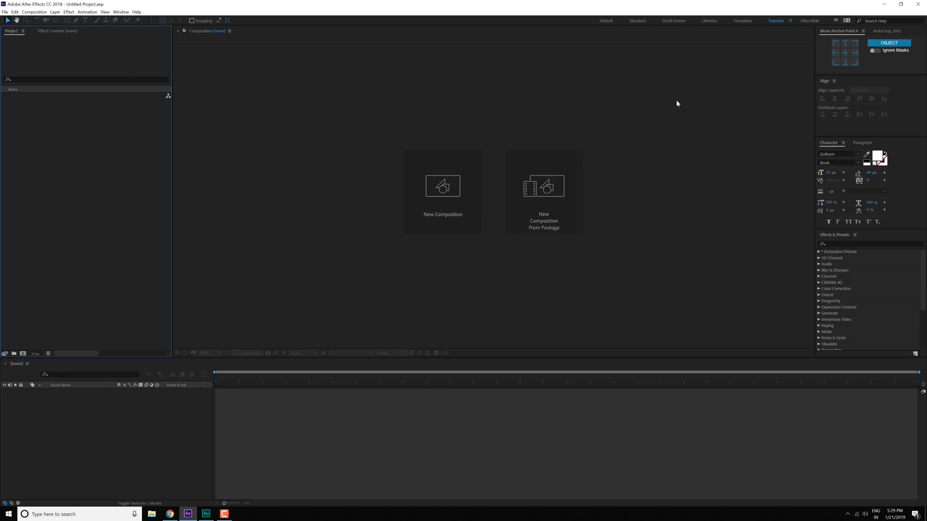
{"action": "mouse_move", "coordinate": [500, 191]}
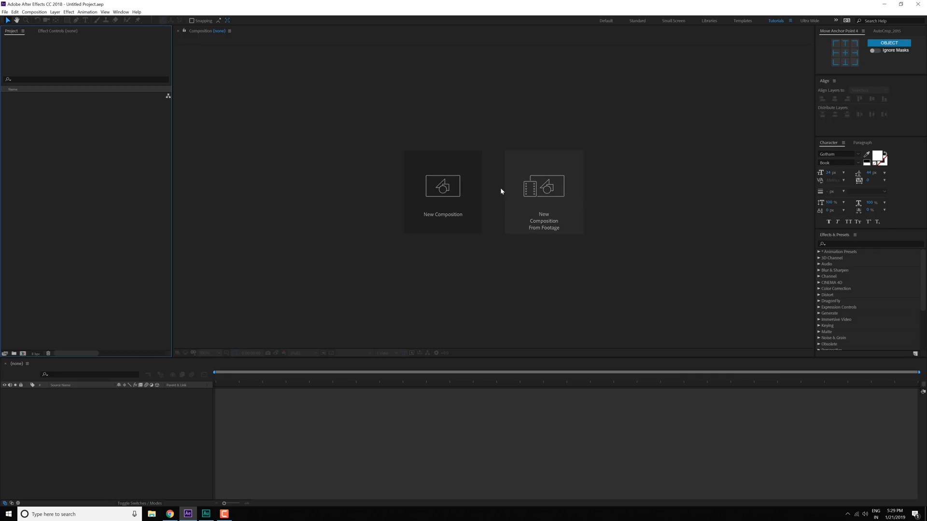
{"action": "mouse_move", "coordinate": [54, 21]}
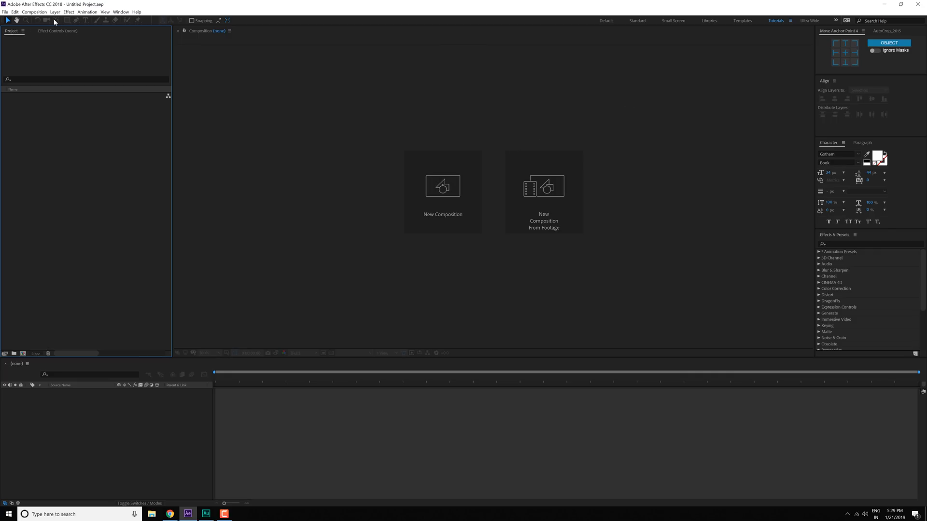
{"action": "mouse_move", "coordinate": [49, 34]}
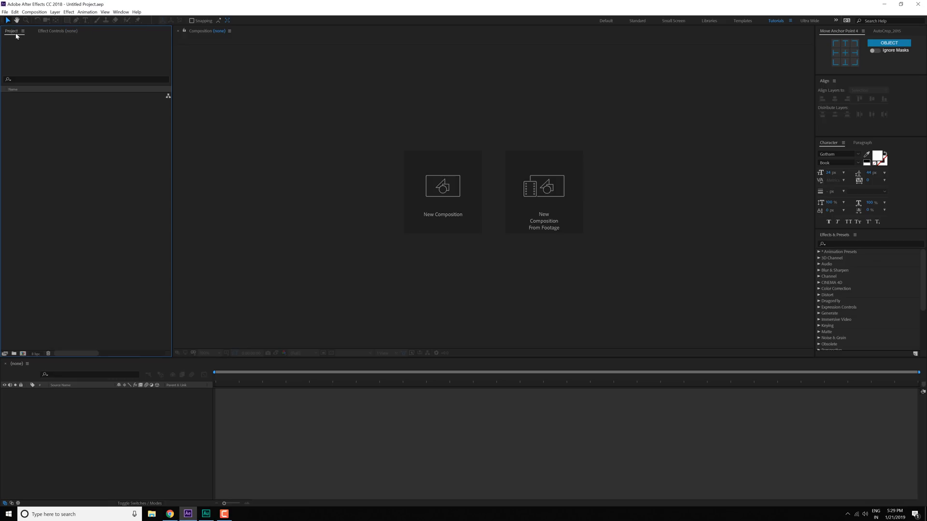
- Load the saved Ultra Wide workspace layout
{"action": "left_click", "coordinate": [808, 20]}
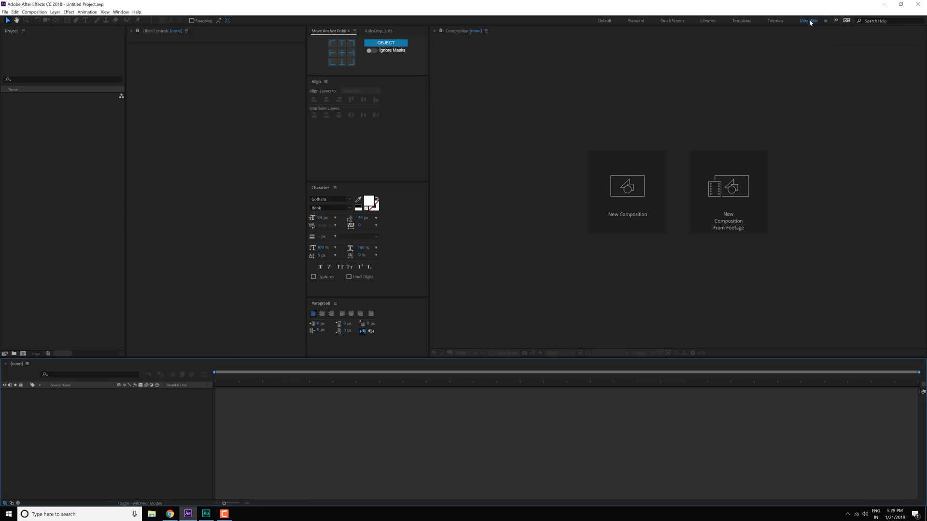
{"action": "mouse_move", "coordinate": [458, 86]}
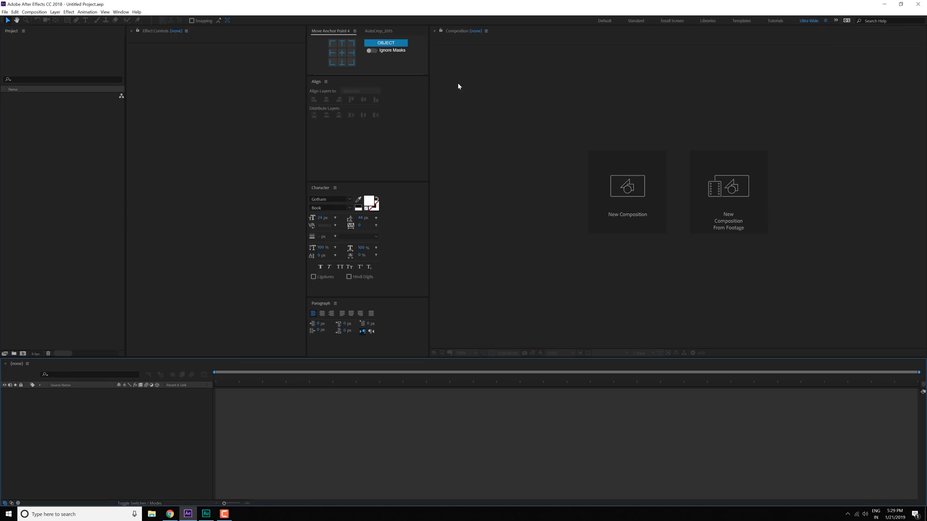
{"action": "mouse_move", "coordinate": [519, 65]}
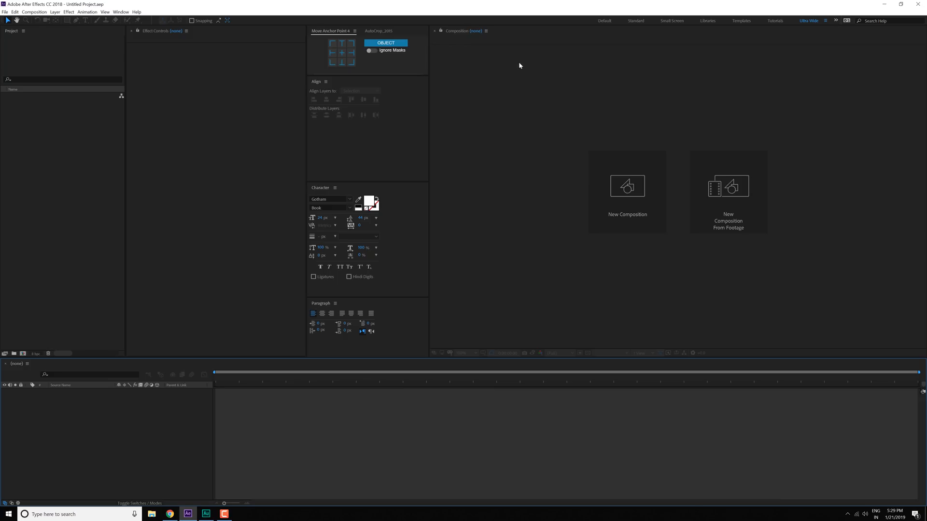
{"action": "mouse_move", "coordinate": [573, 111]}
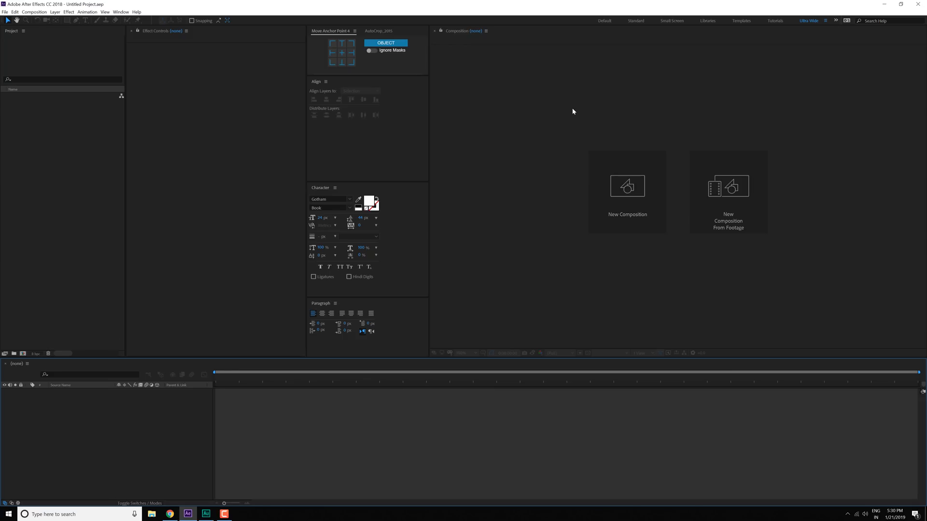
{"action": "mouse_move", "coordinate": [564, 111]}
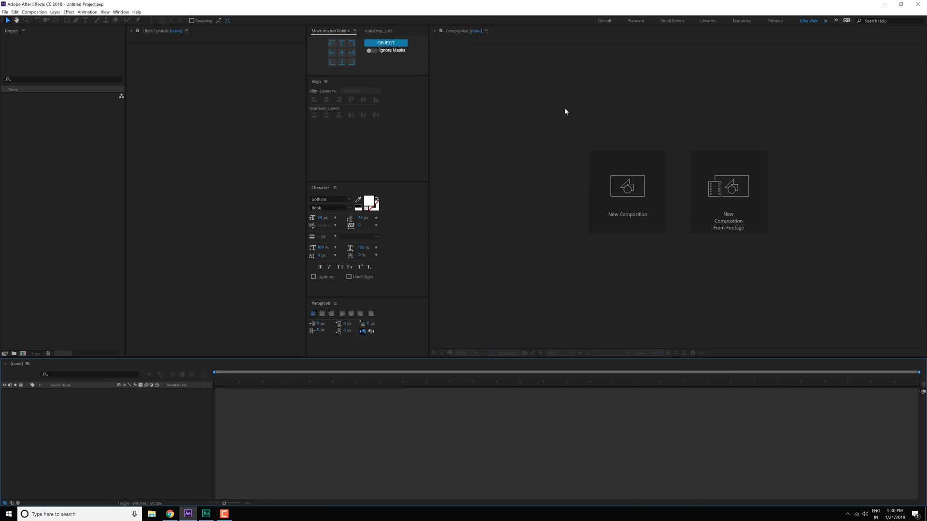
{"action": "mouse_move", "coordinate": [804, 26]}
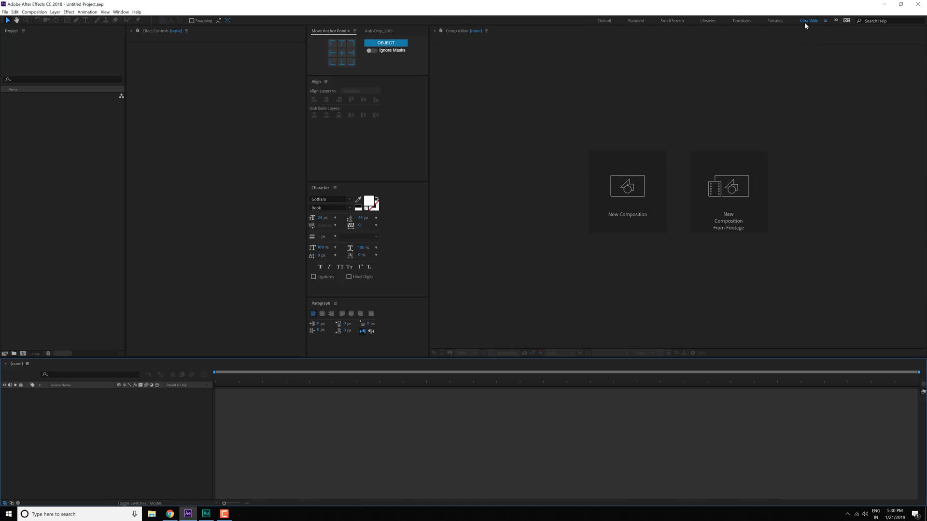
{"action": "mouse_move", "coordinate": [809, 26]}
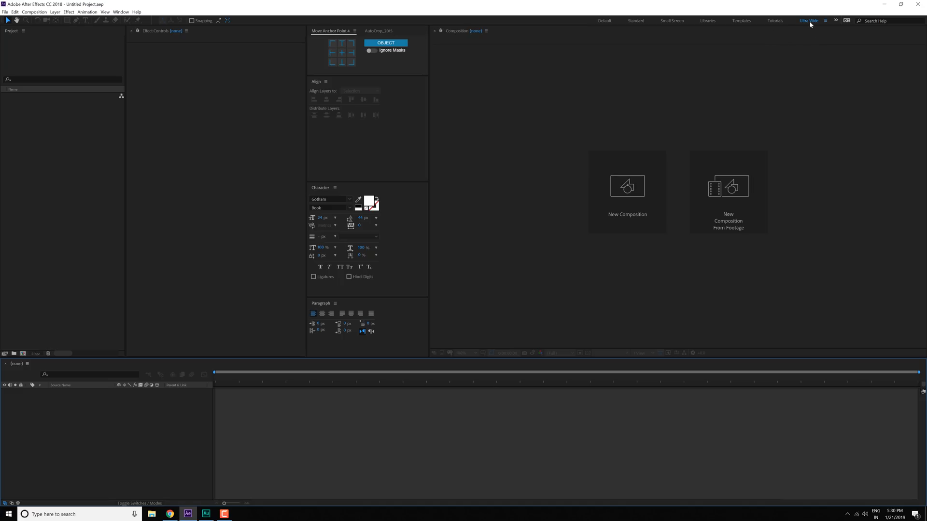
{"action": "mouse_move", "coordinate": [808, 22]}
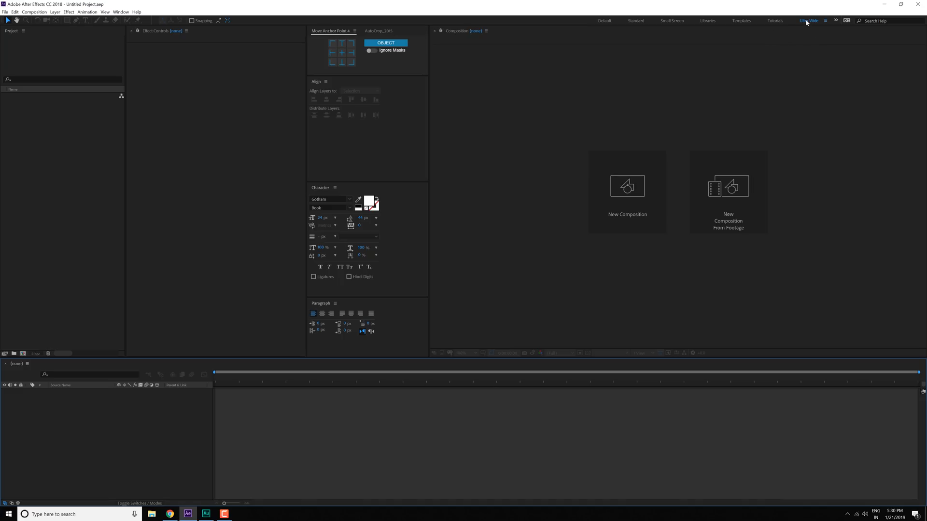
- Return to the Default workspace
{"action": "left_click", "coordinate": [604, 21]}
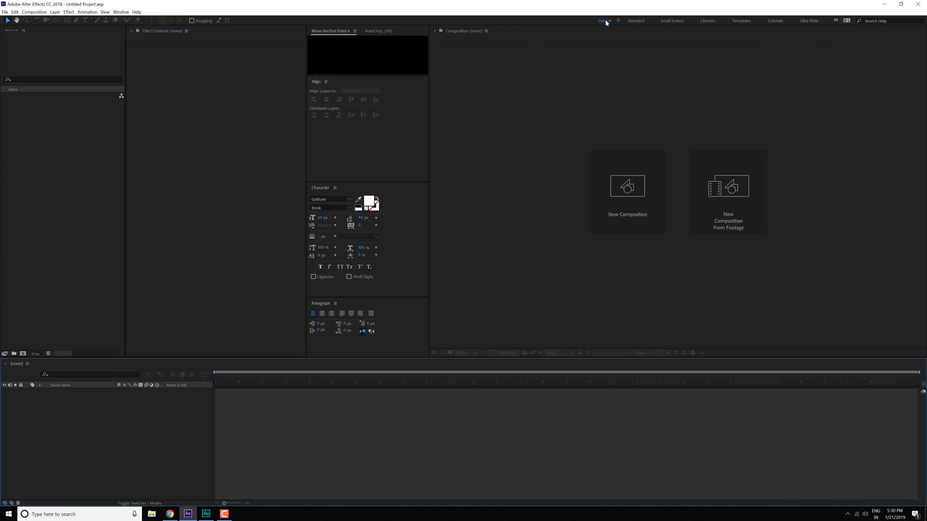
{"action": "left_click", "coordinate": [604, 20]}
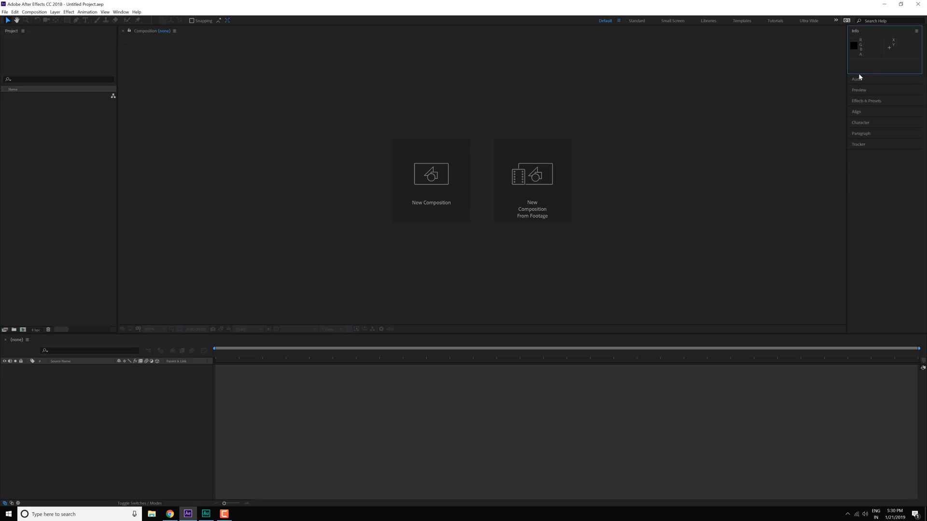
- Expand the Tracker, Paragraph and Character headers in the side stack, then collapse Character
{"action": "left_click", "coordinate": [856, 77]}
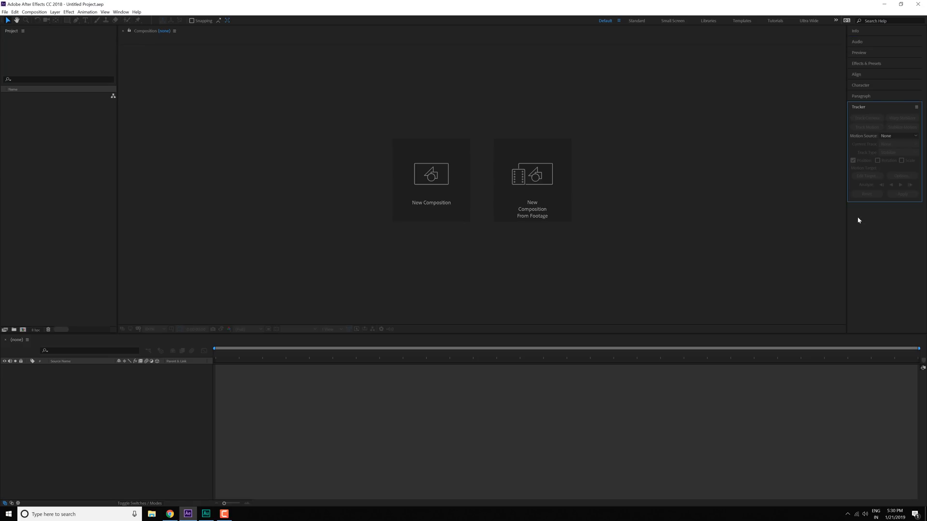
{"action": "left_click", "coordinate": [860, 96]}
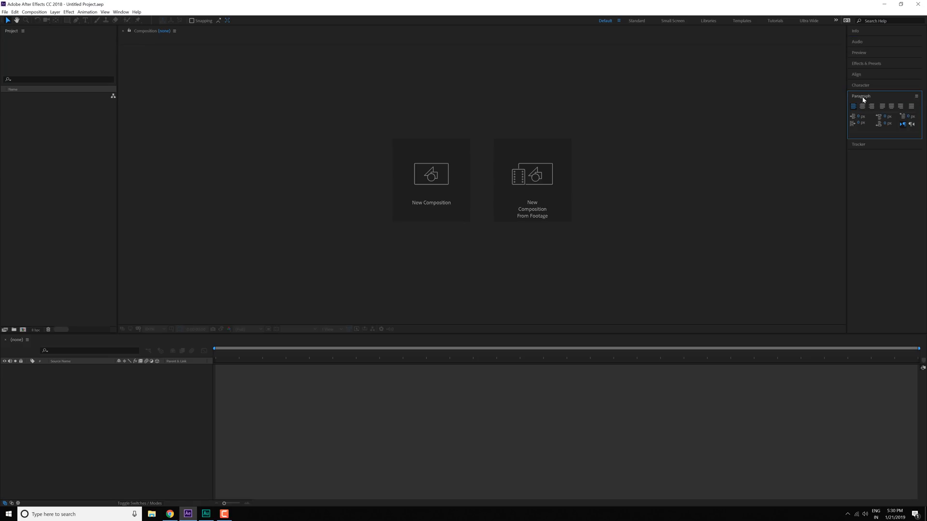
{"action": "left_click", "coordinate": [860, 85]}
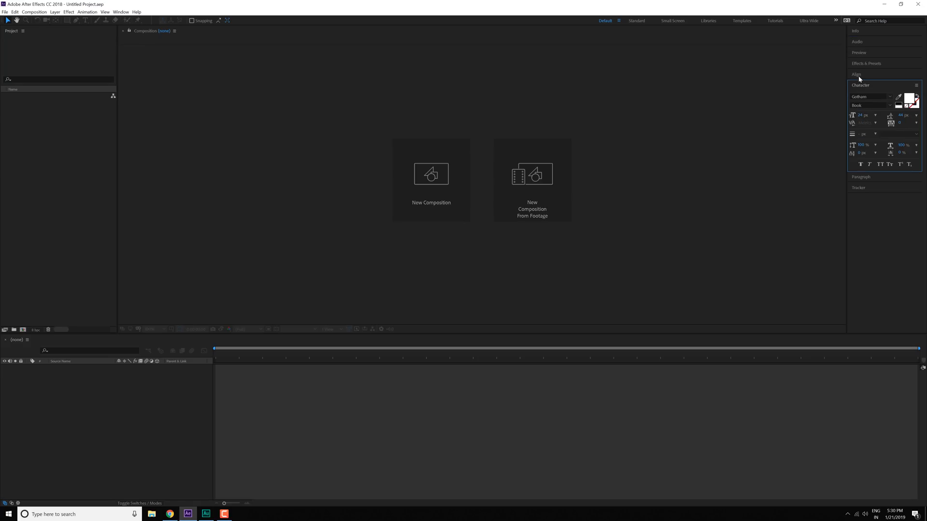
{"action": "left_click", "coordinate": [854, 30]}
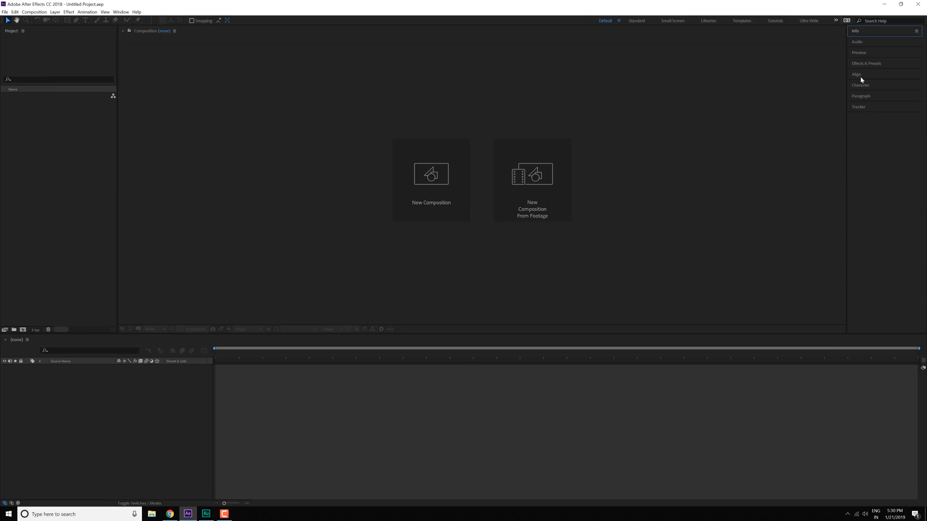
{"action": "mouse_move", "coordinate": [917, 33]}
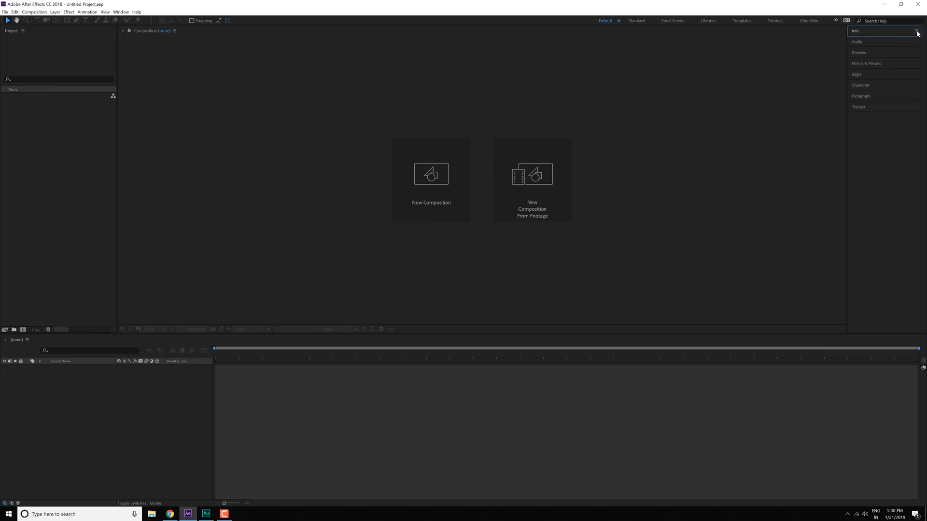
- Turn the stacked side panels into tabs and close the Info and another unneeded panel
{"action": "left_click", "coordinate": [917, 31]}
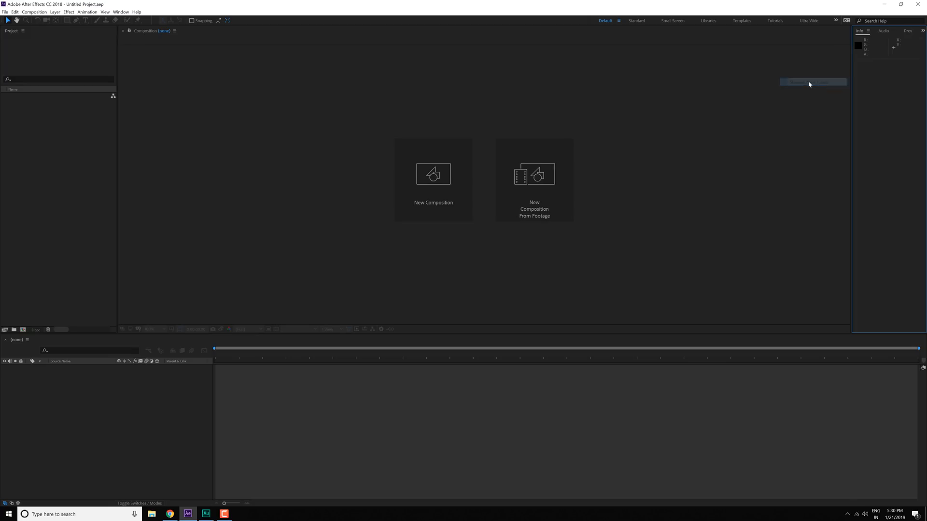
{"action": "left_click", "coordinate": [884, 31]}
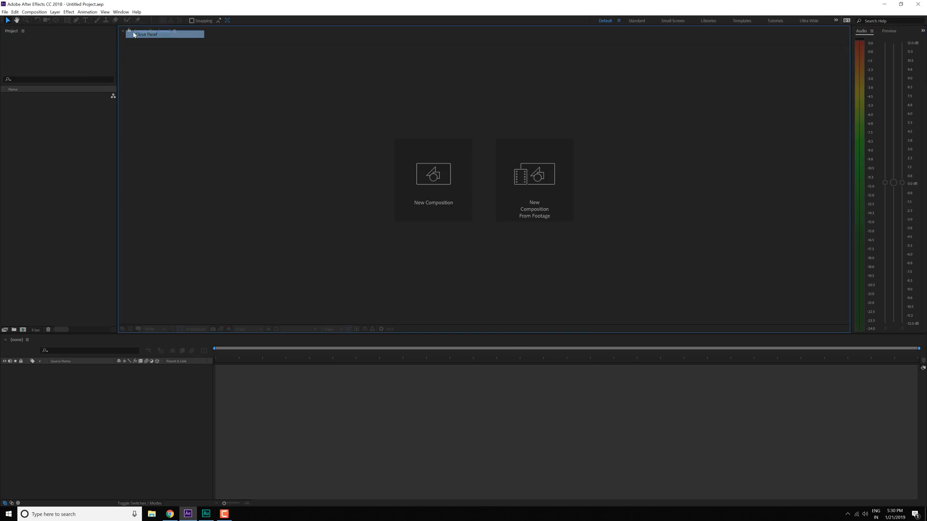
{"action": "left_click", "coordinate": [847, 20]}
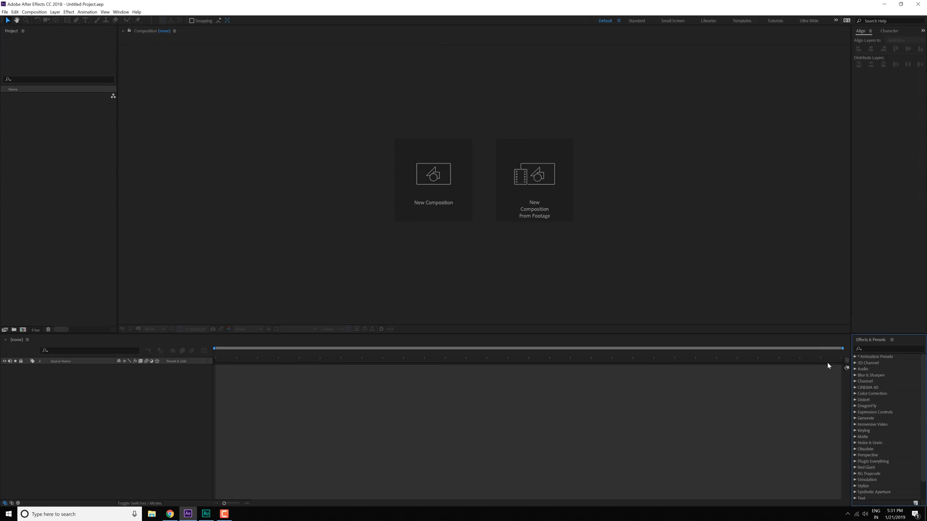
{"action": "mouse_move", "coordinate": [865, 39]}
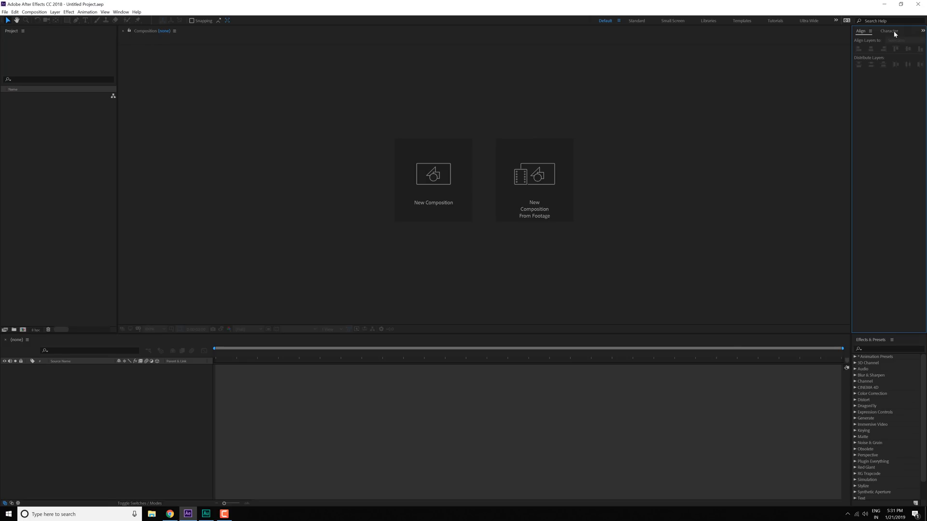
- Move Character out of the Align group into its own docked group and close Tracker
{"action": "left_click", "coordinate": [888, 30]}
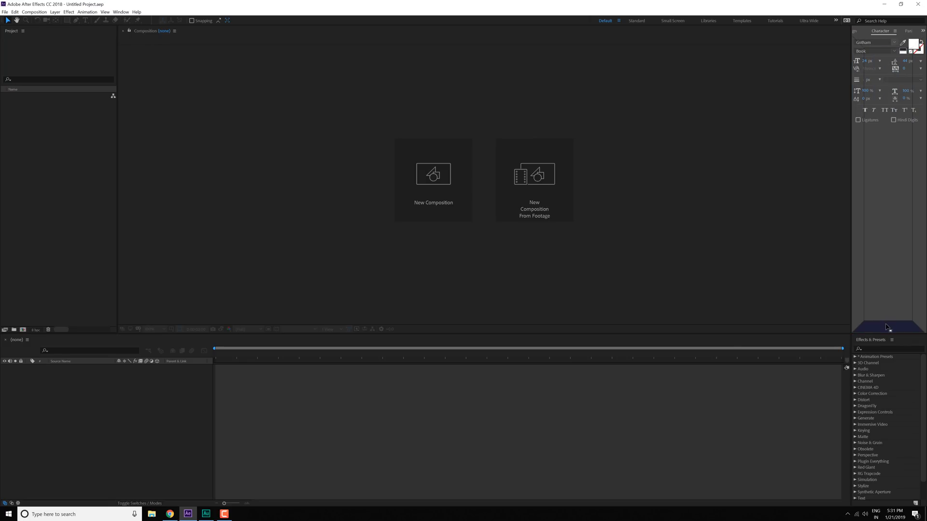
{"action": "left_click", "coordinate": [908, 31]}
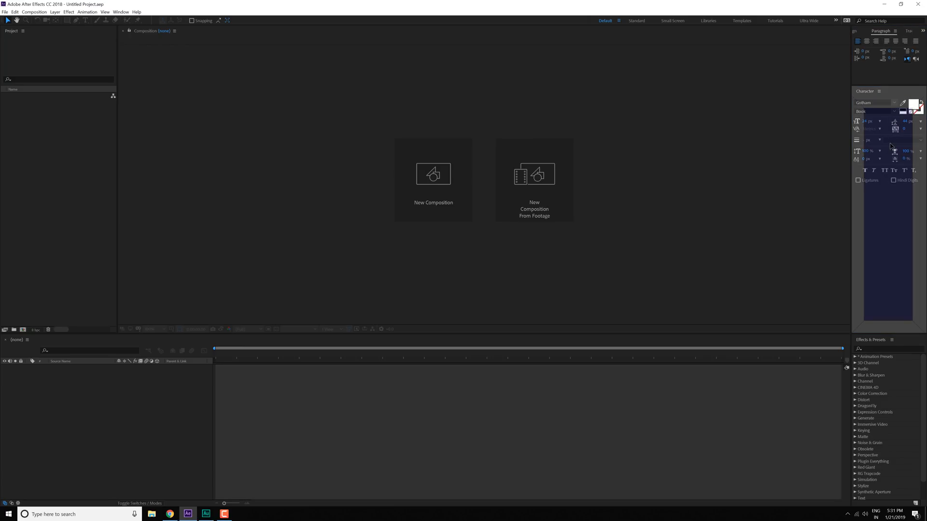
{"action": "left_click", "coordinate": [880, 31]}
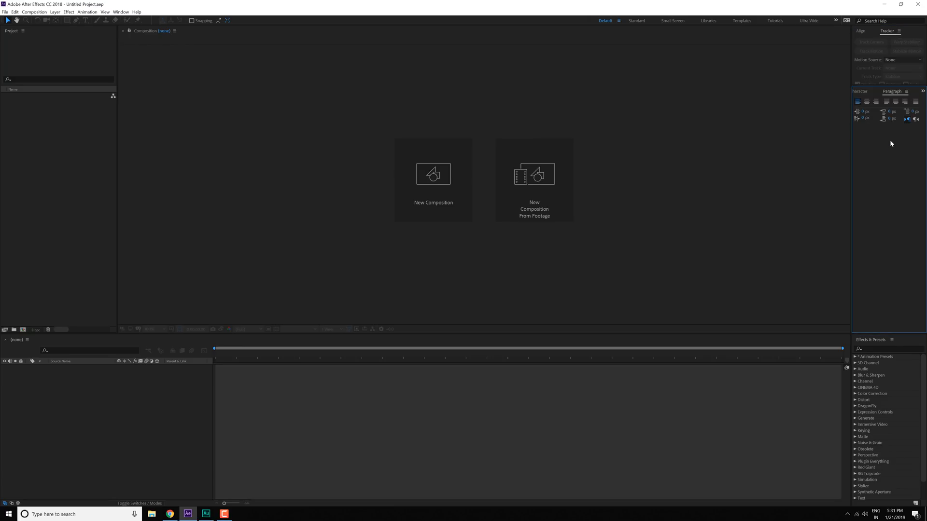
{"action": "left_click", "coordinate": [871, 30]}
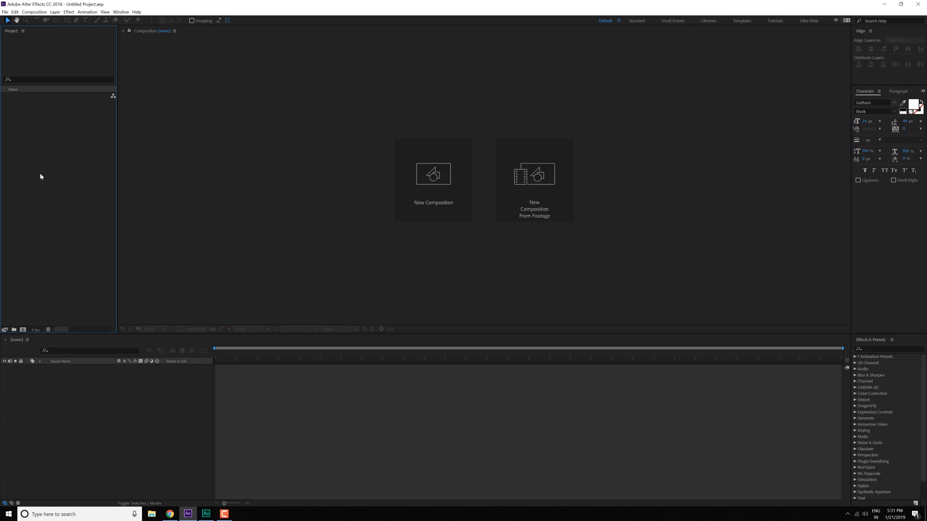
{"action": "mouse_move", "coordinate": [105, 33]}
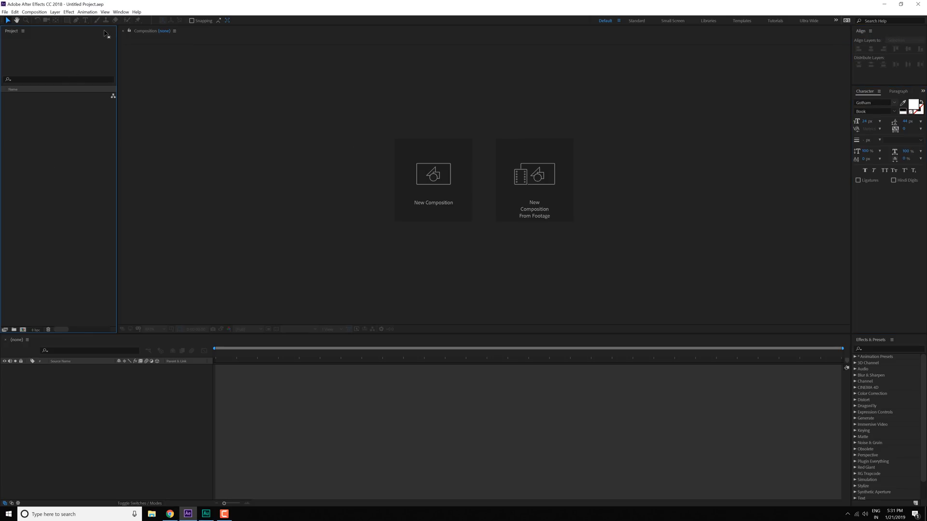
{"action": "mouse_move", "coordinate": [120, 12]}
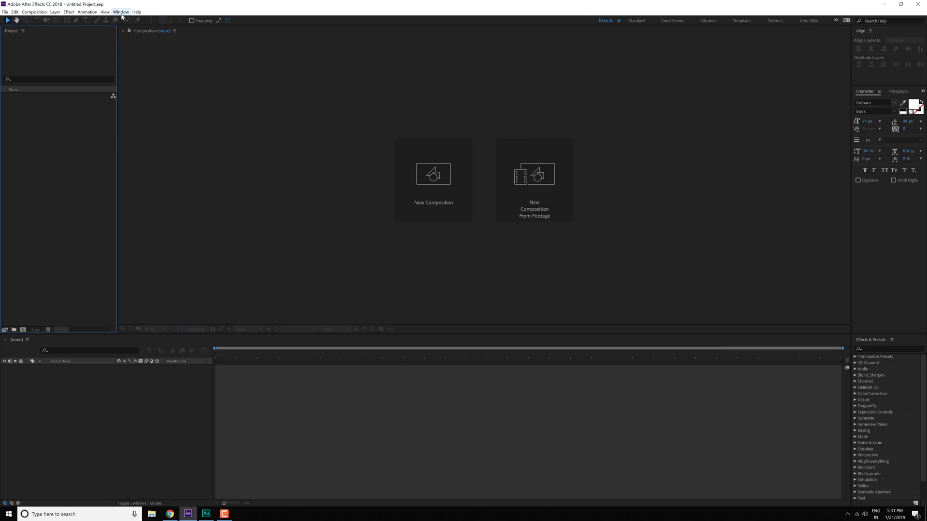
- Launch Move Anchor Point 4 from Window > Extensions and dock it above Align
{"action": "left_click", "coordinate": [121, 12]}
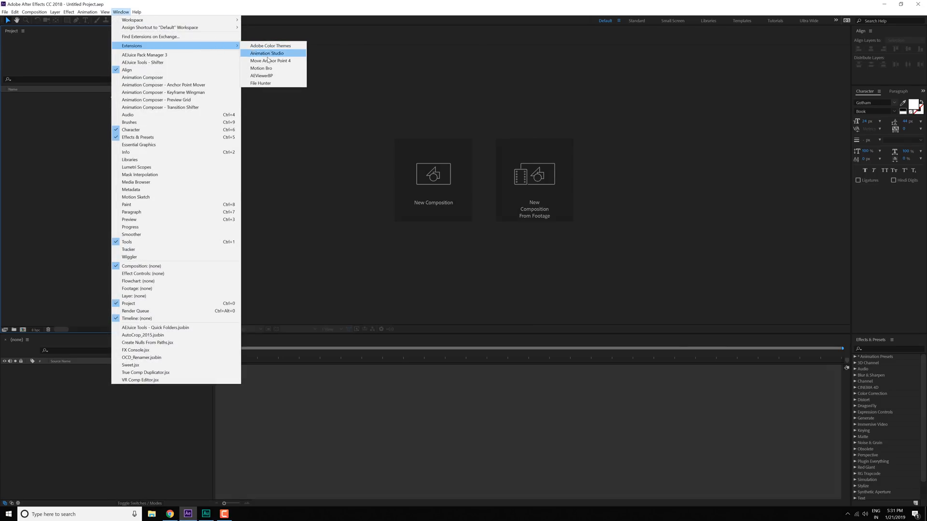
{"action": "left_click", "coordinate": [270, 60]}
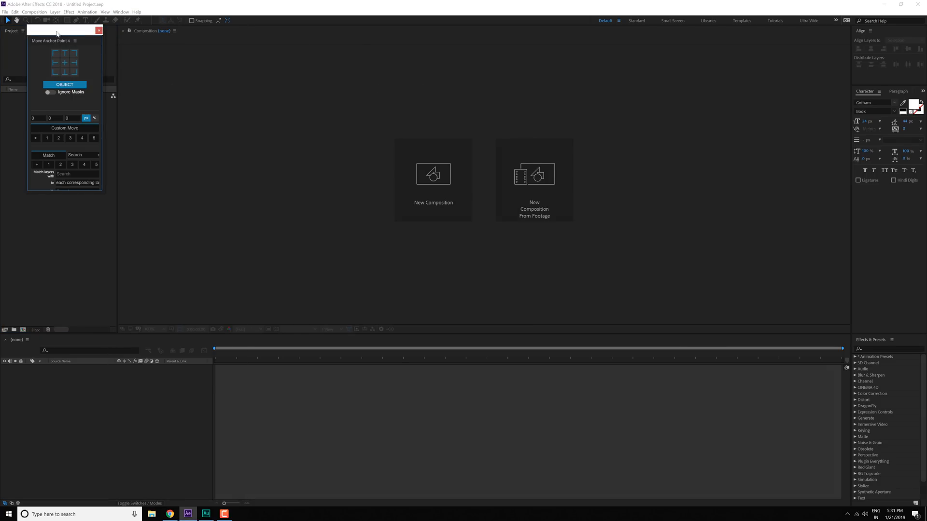
{"action": "left_click_drag", "start_coordinate": [64, 30], "coordinate": [372, 64]}
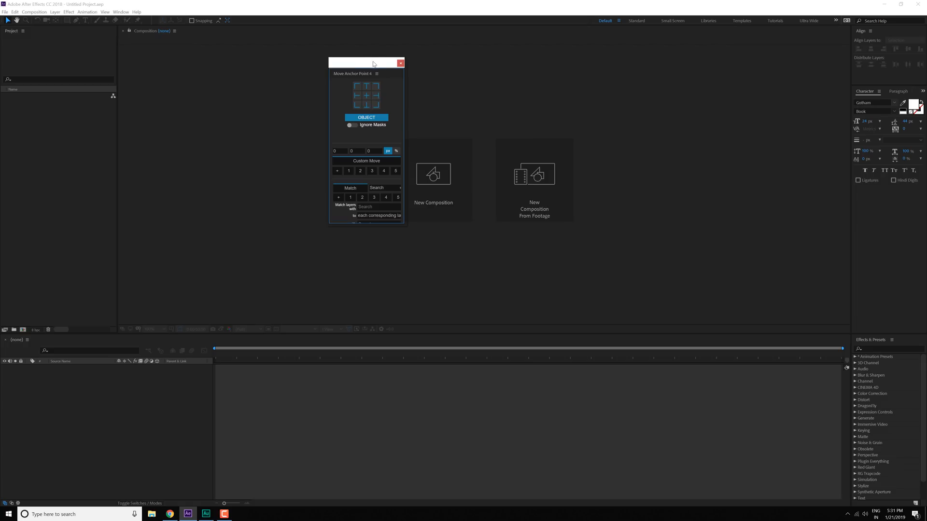
{"action": "left_click_drag", "start_coordinate": [373, 64], "coordinate": [314, 47]}
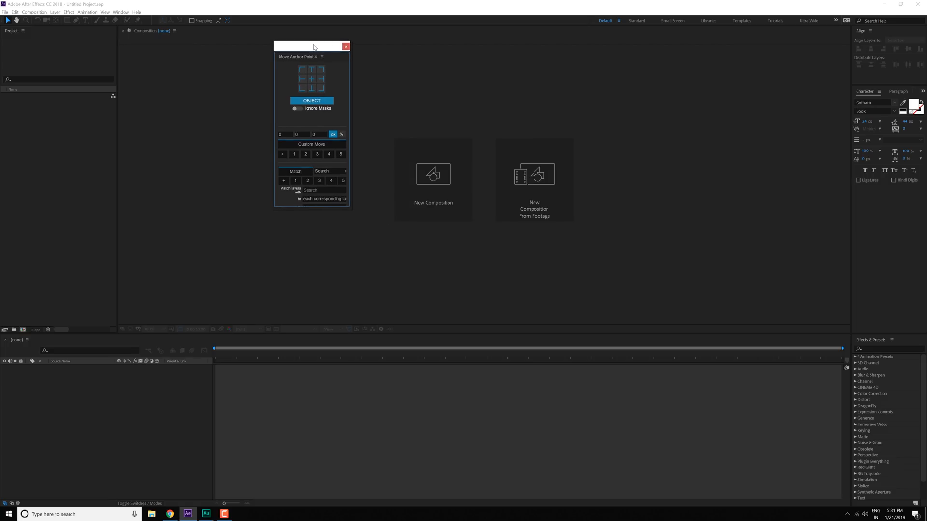
{"action": "mouse_move", "coordinate": [283, 59]}
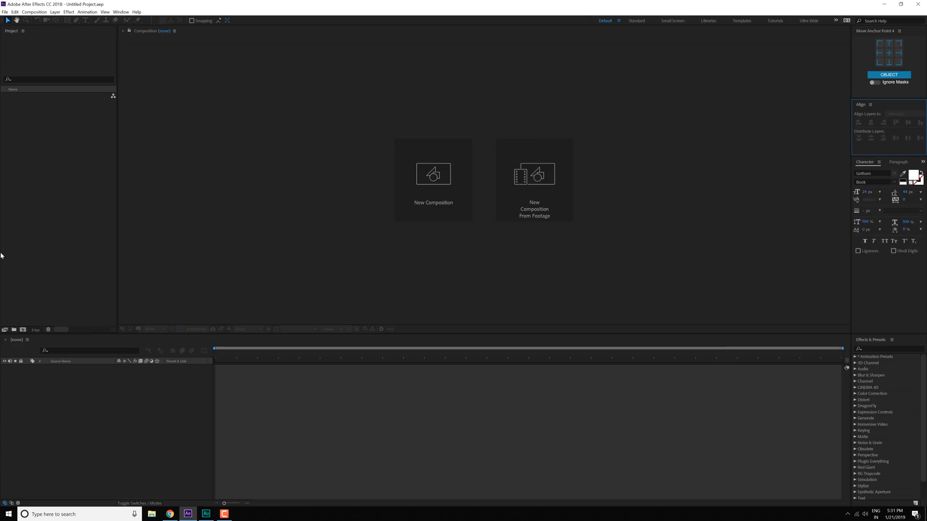
{"action": "mouse_move", "coordinate": [54, 241]}
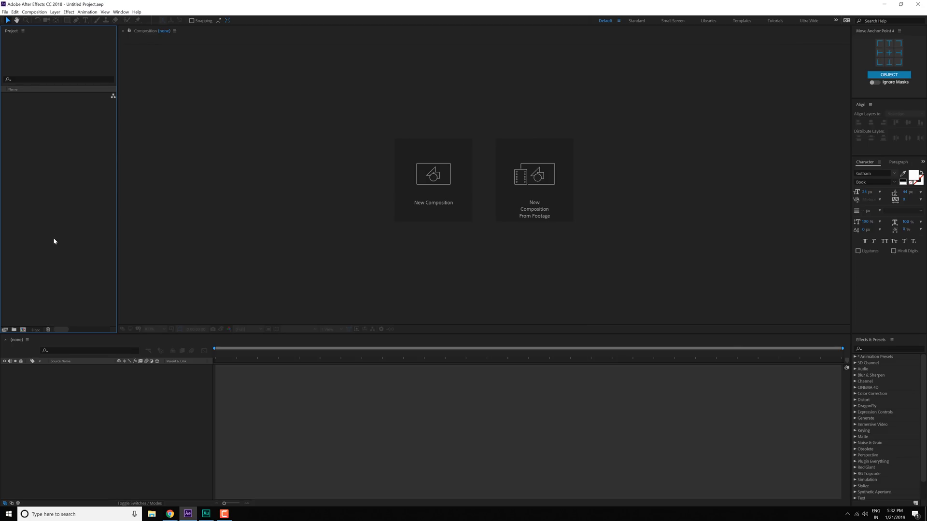
{"action": "mouse_move", "coordinate": [96, 241]}
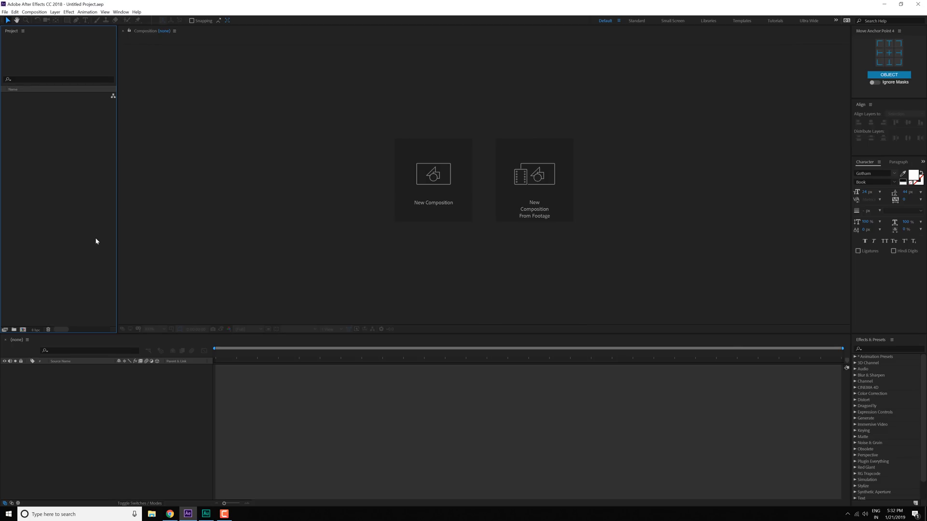
{"action": "mouse_move", "coordinate": [101, 205]}
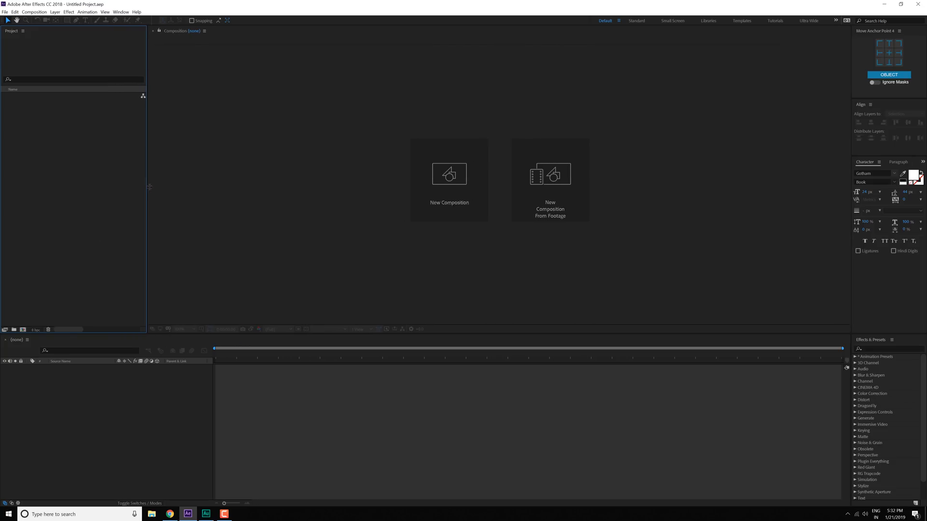
- Show Effect Controls from the Window menu and dock it as its own column beside Project
{"action": "left_click", "coordinate": [121, 12]}
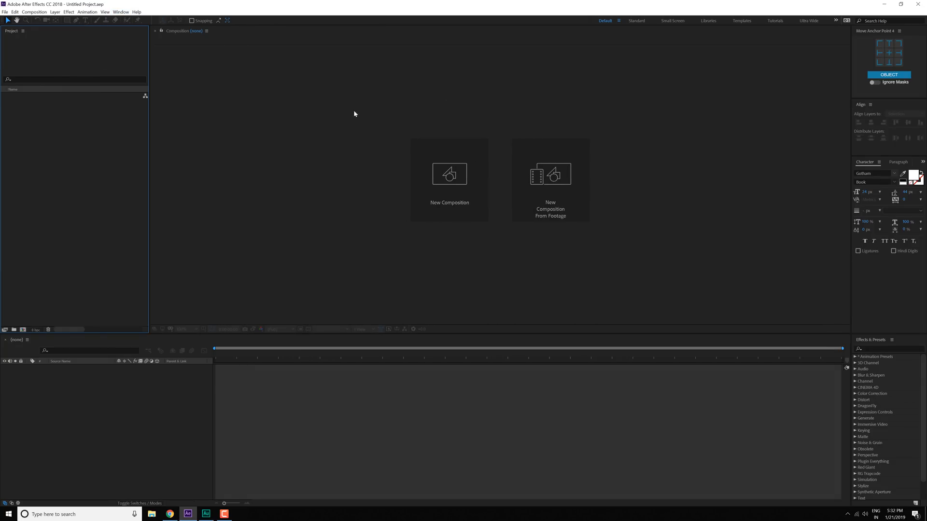
{"action": "left_click", "coordinate": [120, 12]}
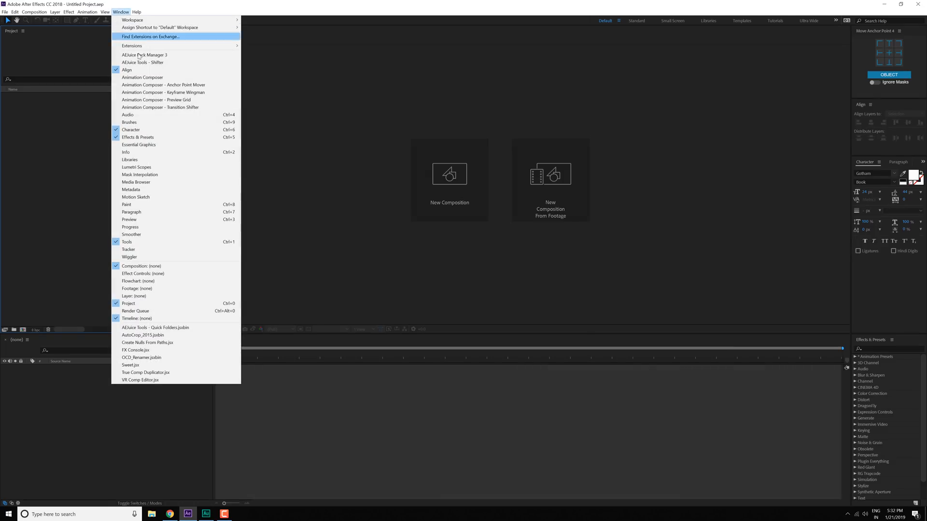
{"action": "mouse_move", "coordinate": [139, 145]}
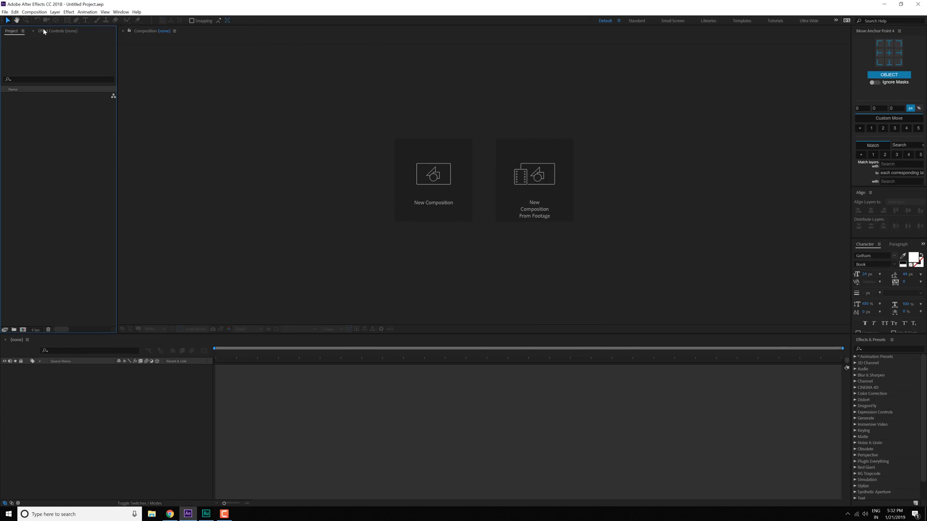
{"action": "left_click", "coordinate": [58, 30]}
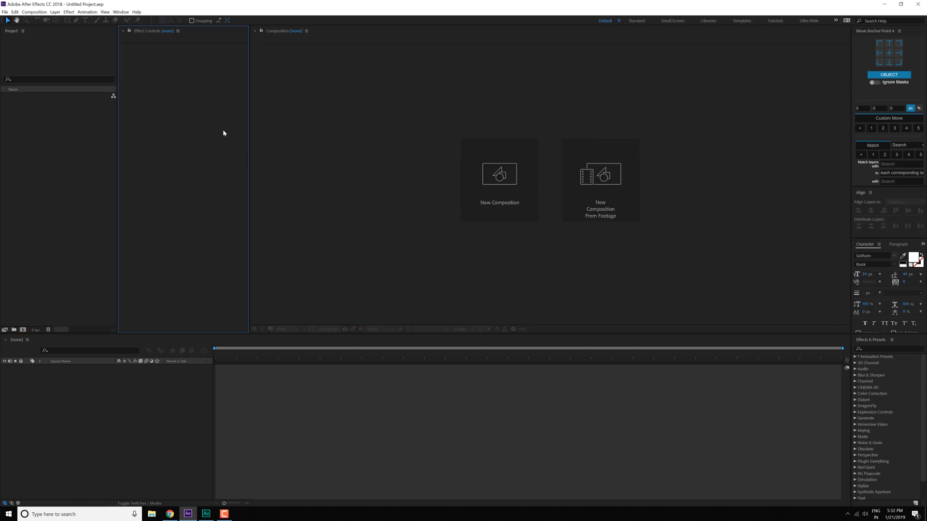
{"action": "mouse_move", "coordinate": [400, 111]}
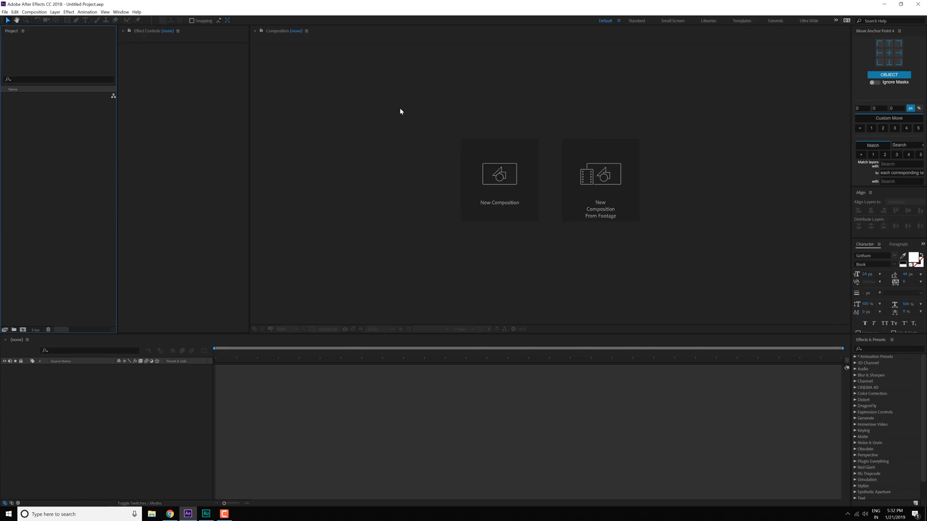
{"action": "mouse_move", "coordinate": [333, 112]}
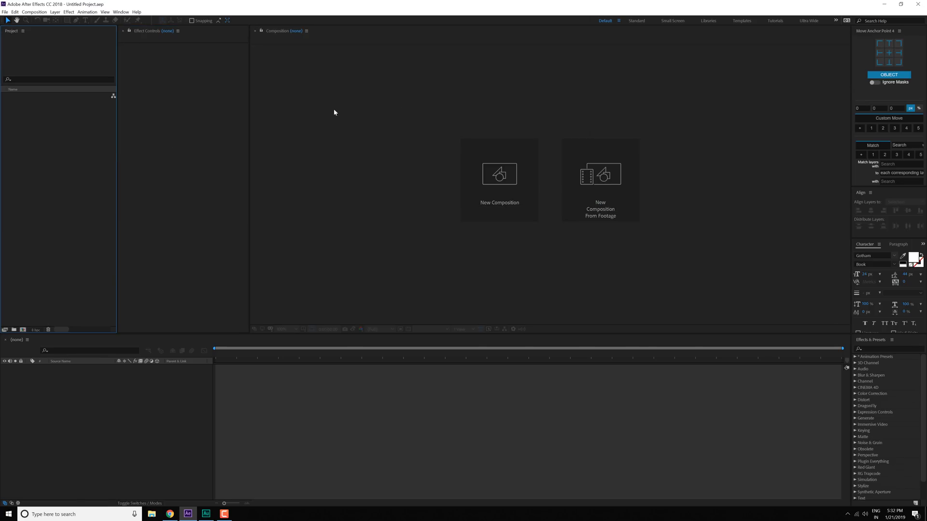
{"action": "mouse_move", "coordinate": [381, 172]}
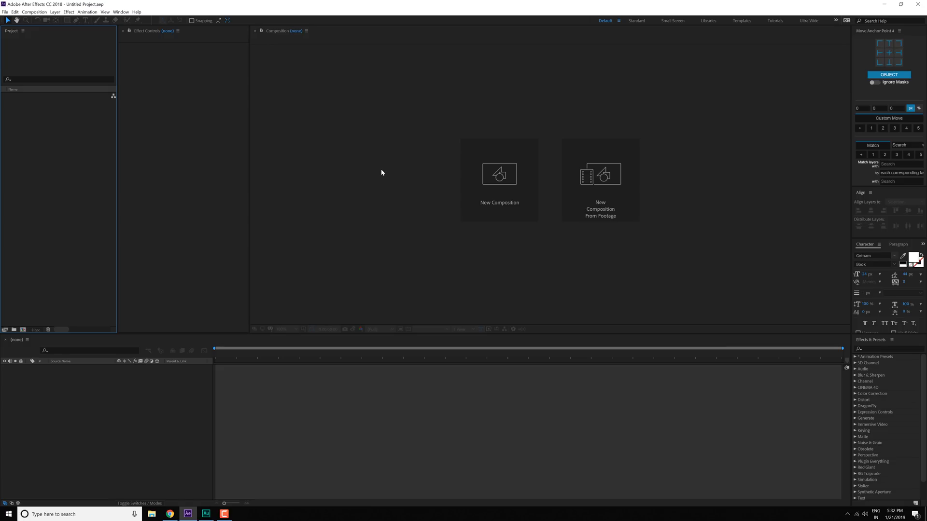
{"action": "mouse_move", "coordinate": [703, 139]}
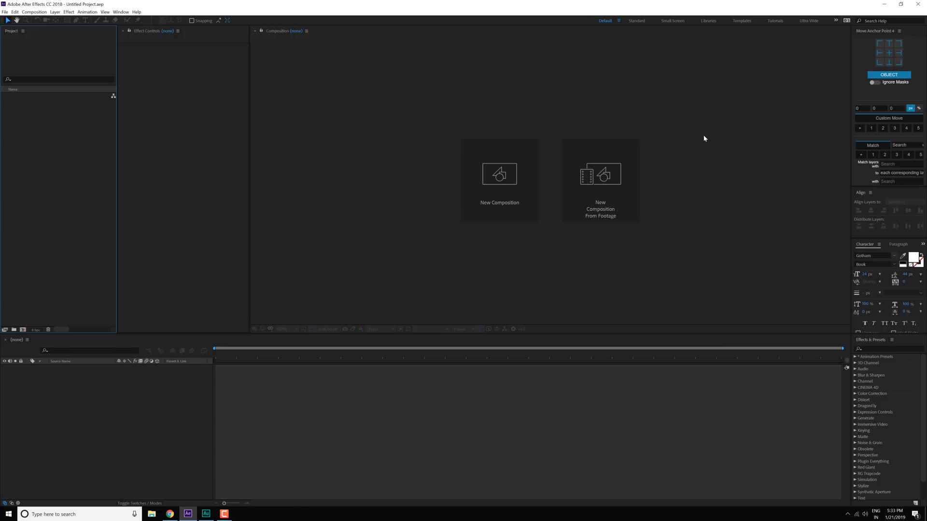
- Switch through the Templates and Tutorials workspaces, ending on Ultra Wide
{"action": "left_click", "coordinate": [741, 20]}
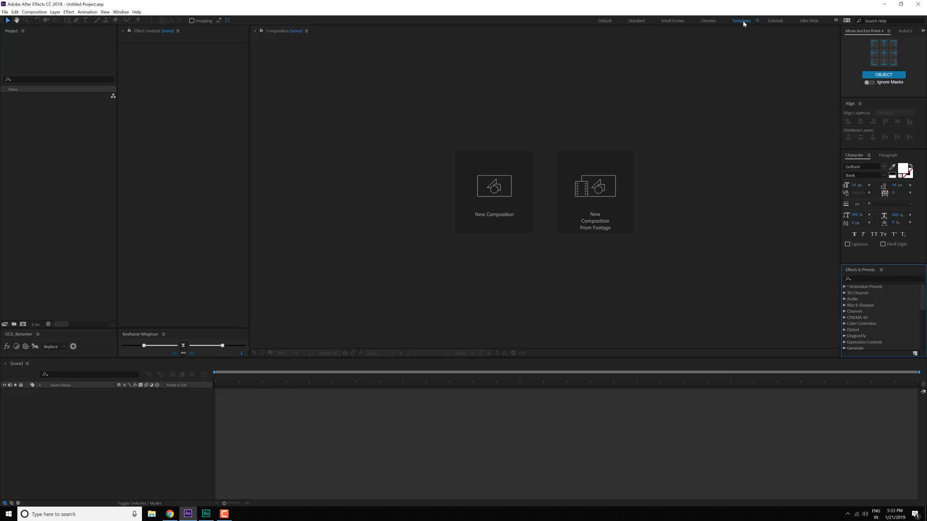
{"action": "left_click", "coordinate": [775, 21]}
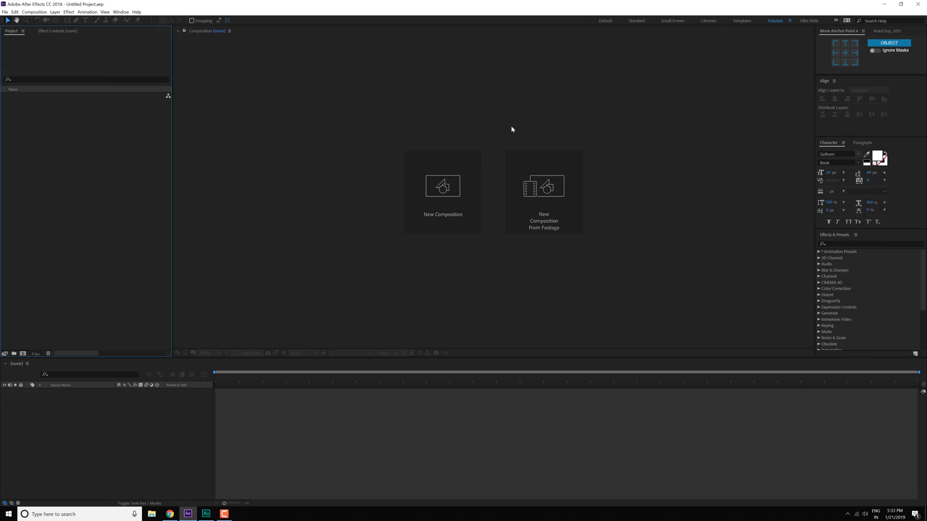
{"action": "left_click", "coordinate": [809, 20]}
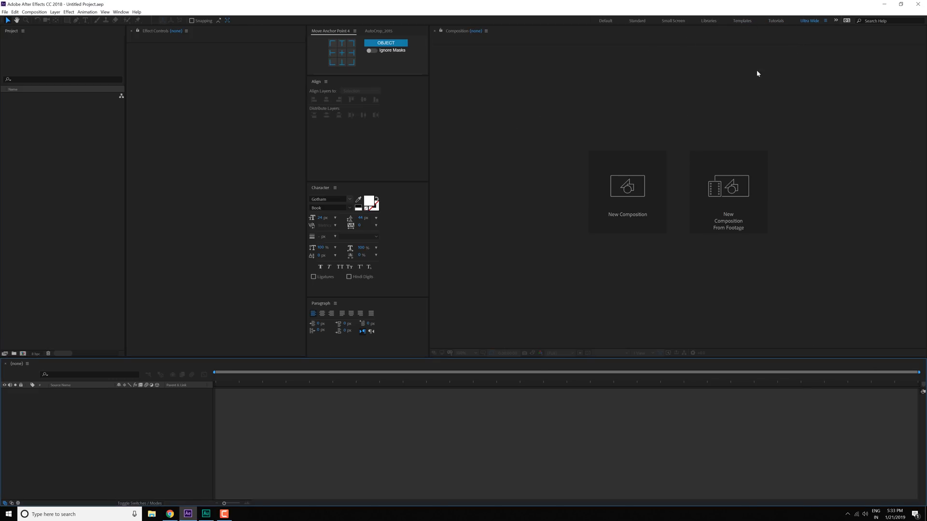
{"action": "mouse_move", "coordinate": [723, 94]}
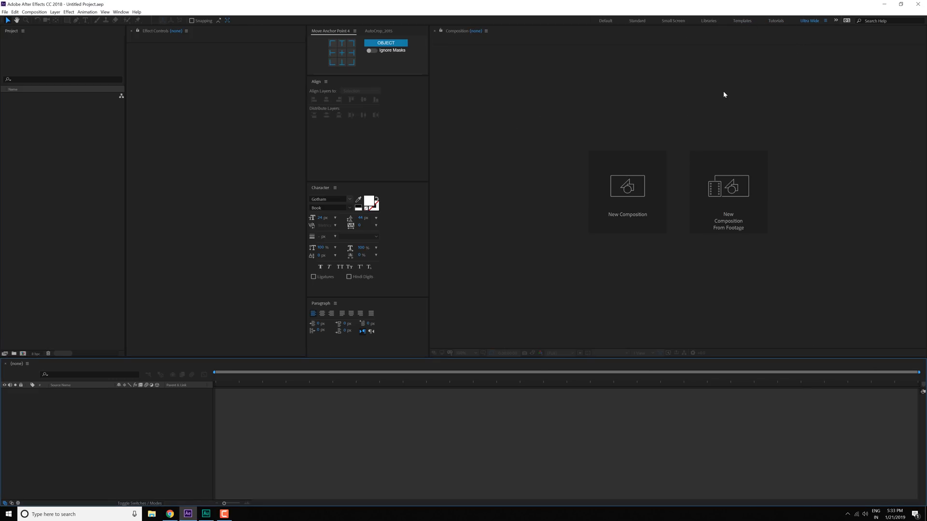